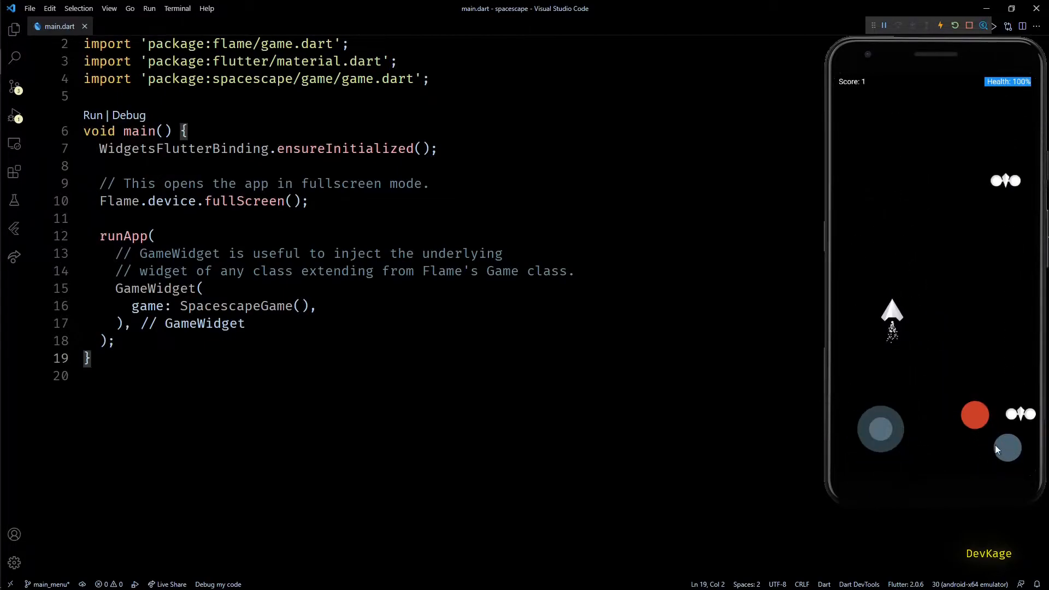
- Shoot at an enemy in the running game, then stop the debug session
click(975, 415)
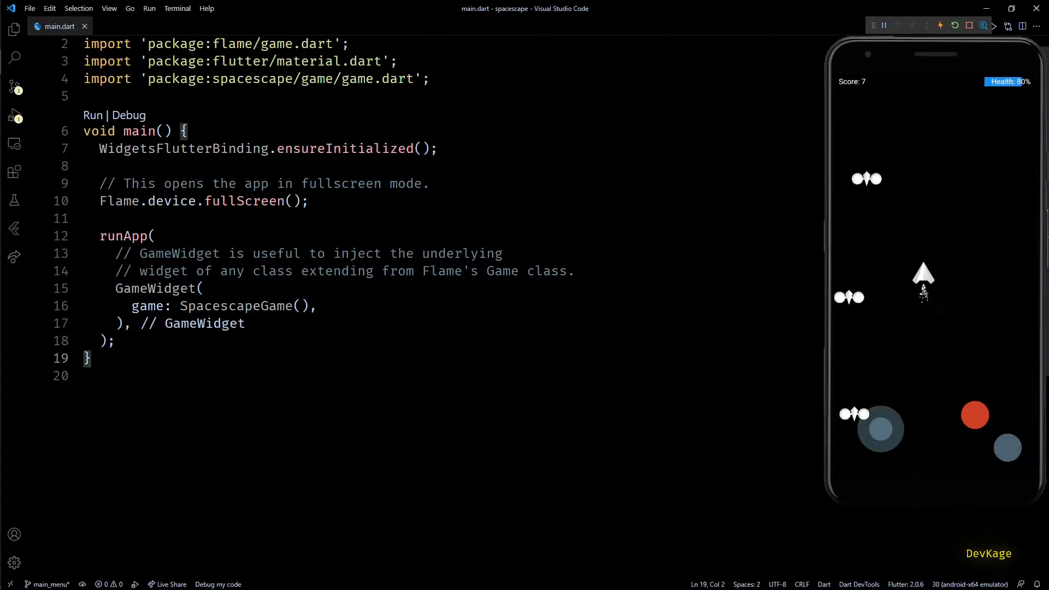
mouse_move(971, 26)
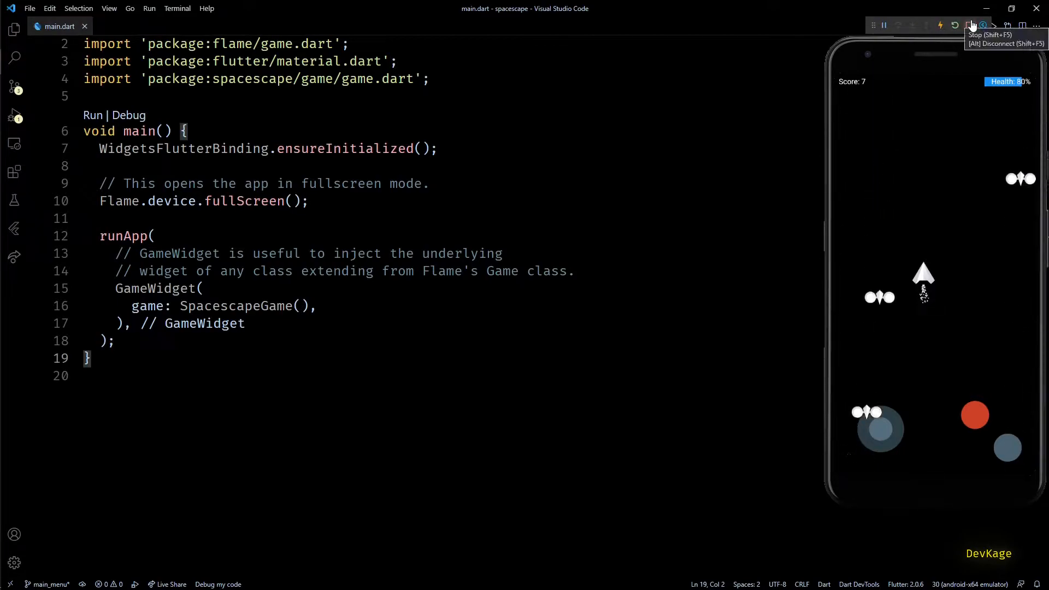
click(972, 25)
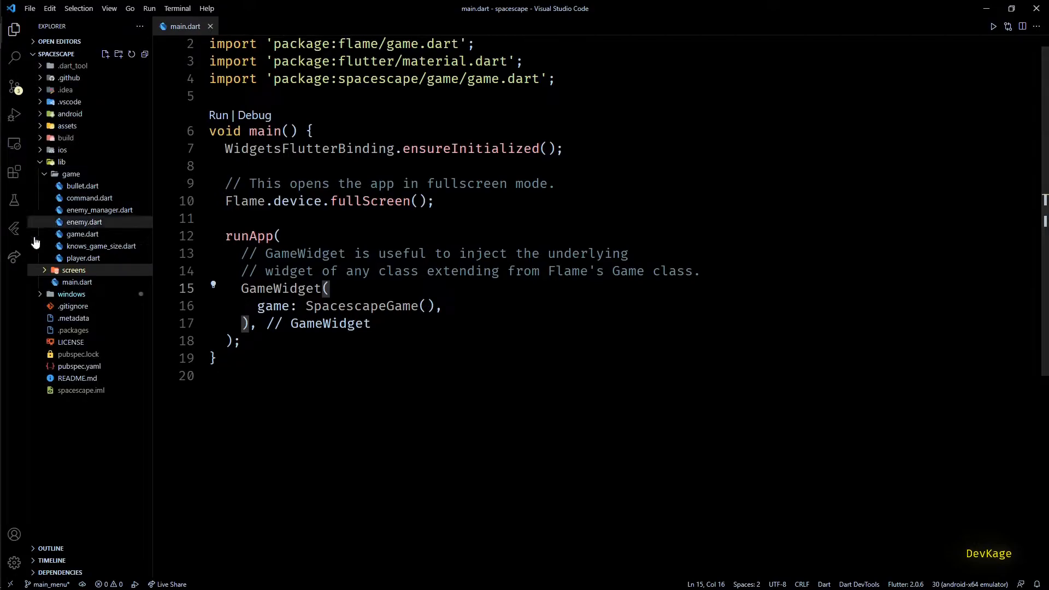
- Create main_menu.dart and game_play.dart in lib/screens, then open game_play.dart
text(mai)
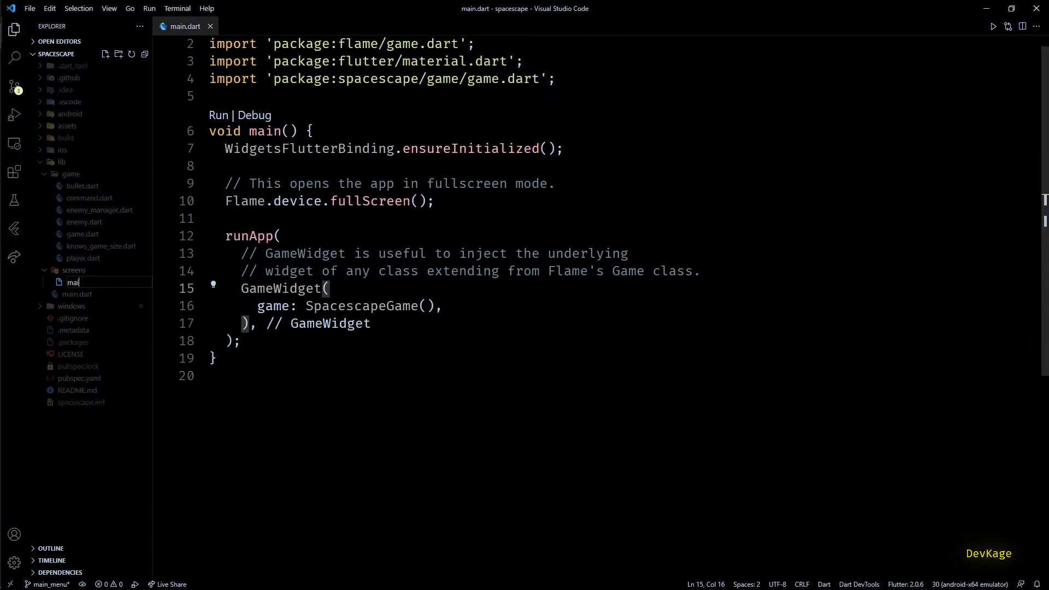
key(Enter)
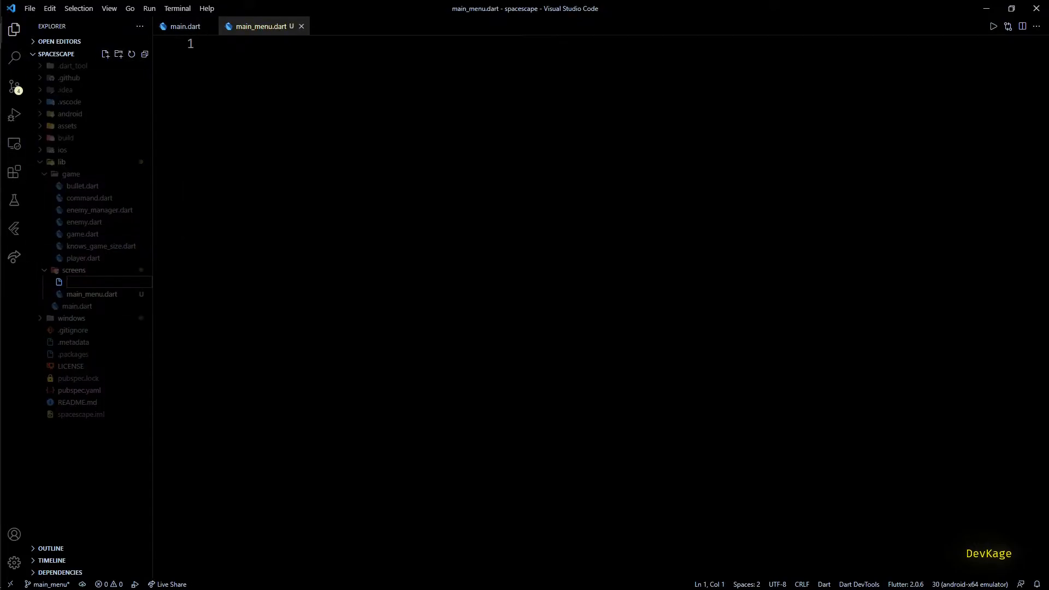
text(game_play.da)
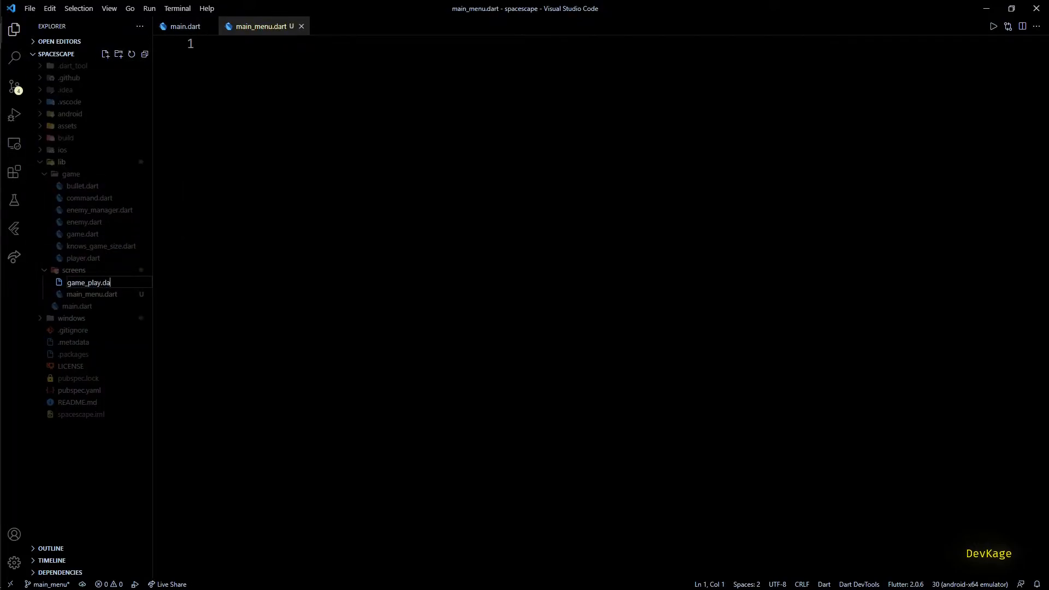
key(Enter)
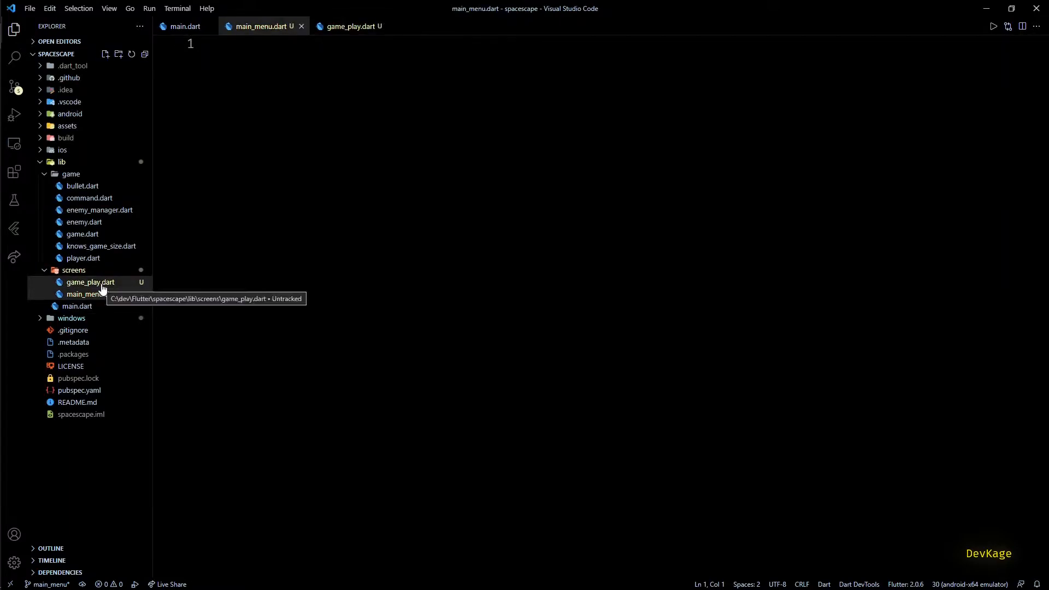
click(90, 282)
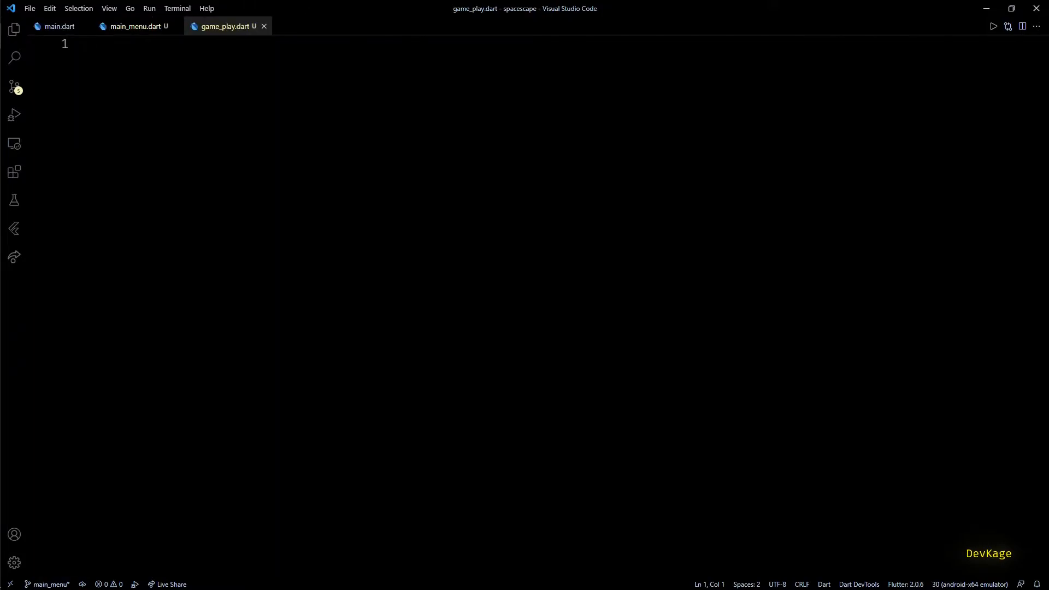
- Scaffold a MainMenu StatelessWidget with the stless snippet, import material.dart, and make Key nullable
text(cl)
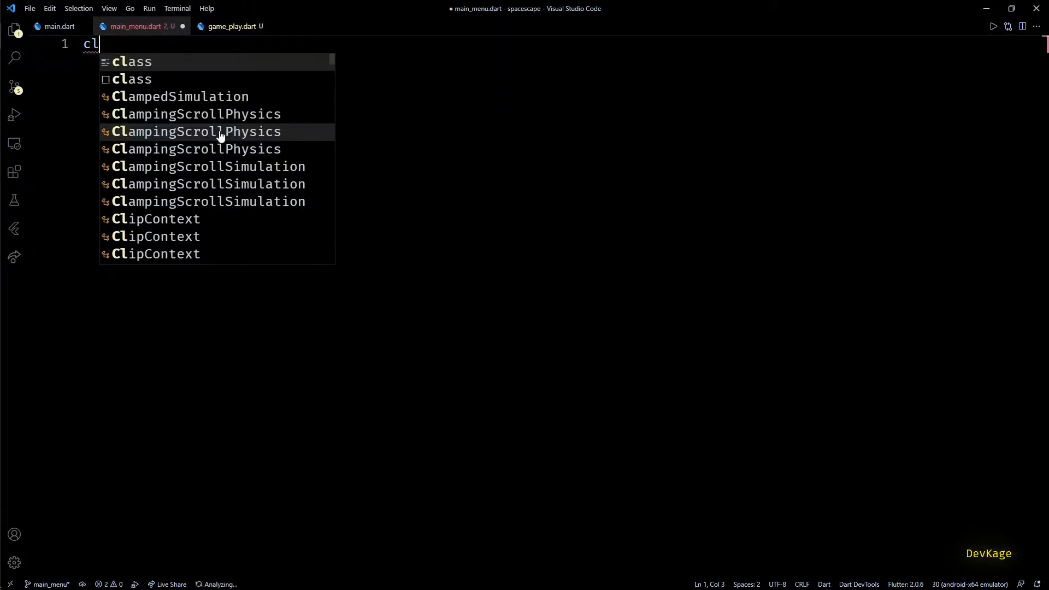
text(statless)
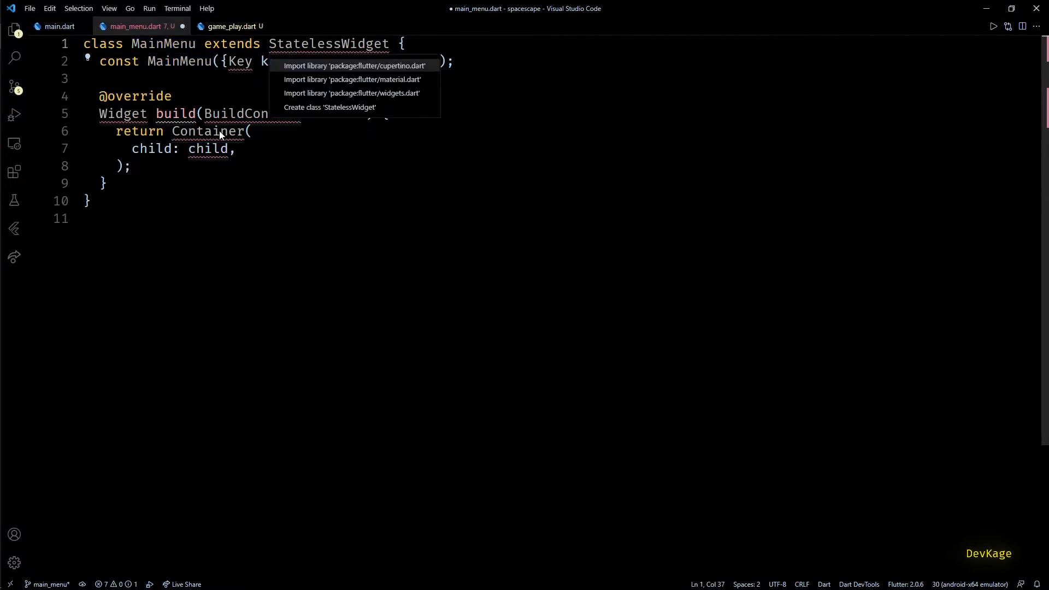
click(351, 79)
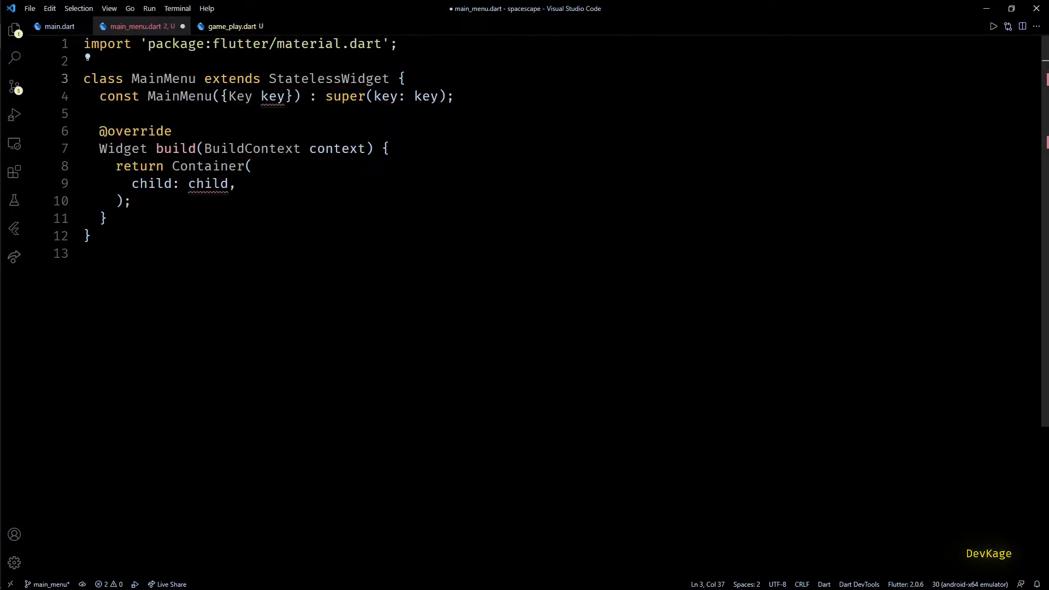
text(?)
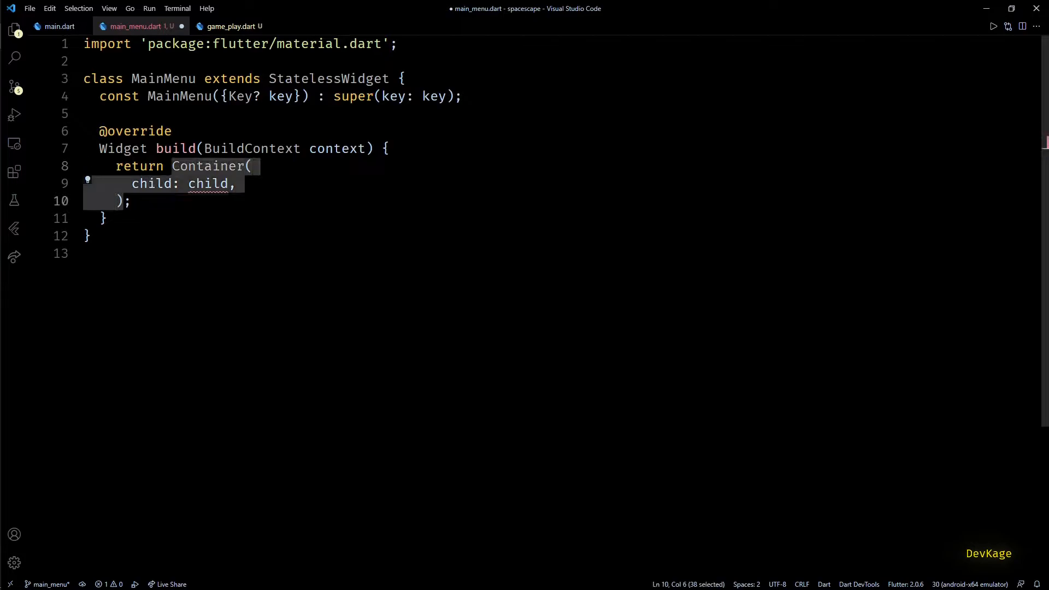
- Make MainMenu return a Scaffold centering a Column with a 'Spacescape' title and Play and Options buttons
text(Scaffold();)
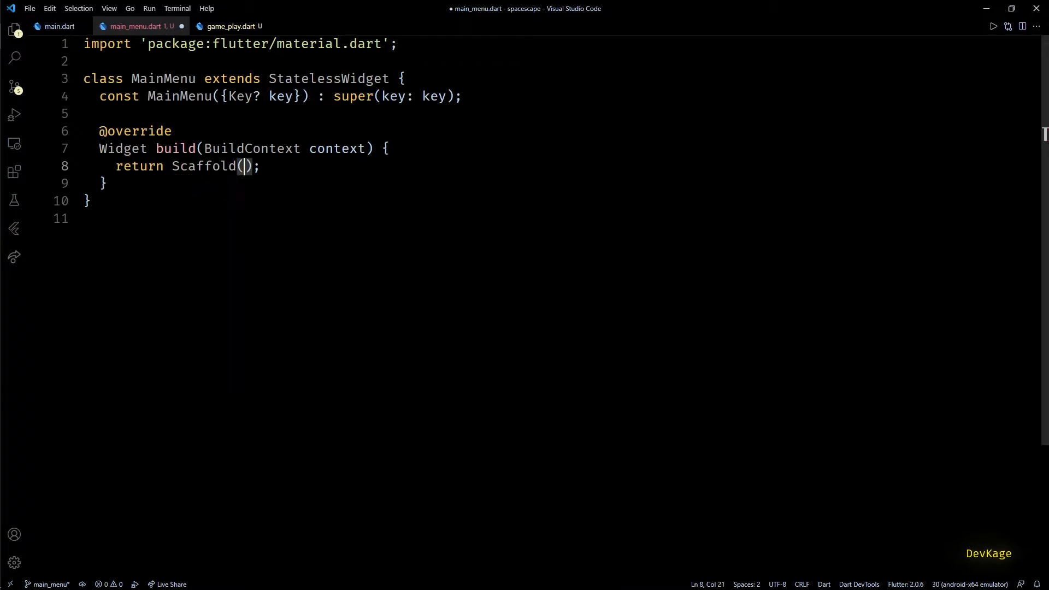
text(body: Center()
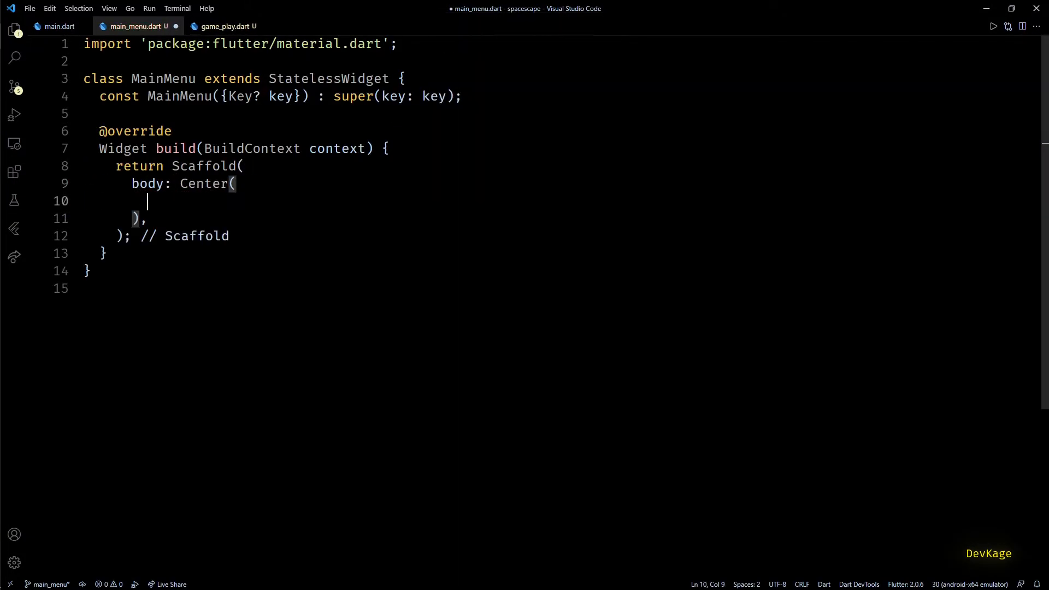
text(child: Column()
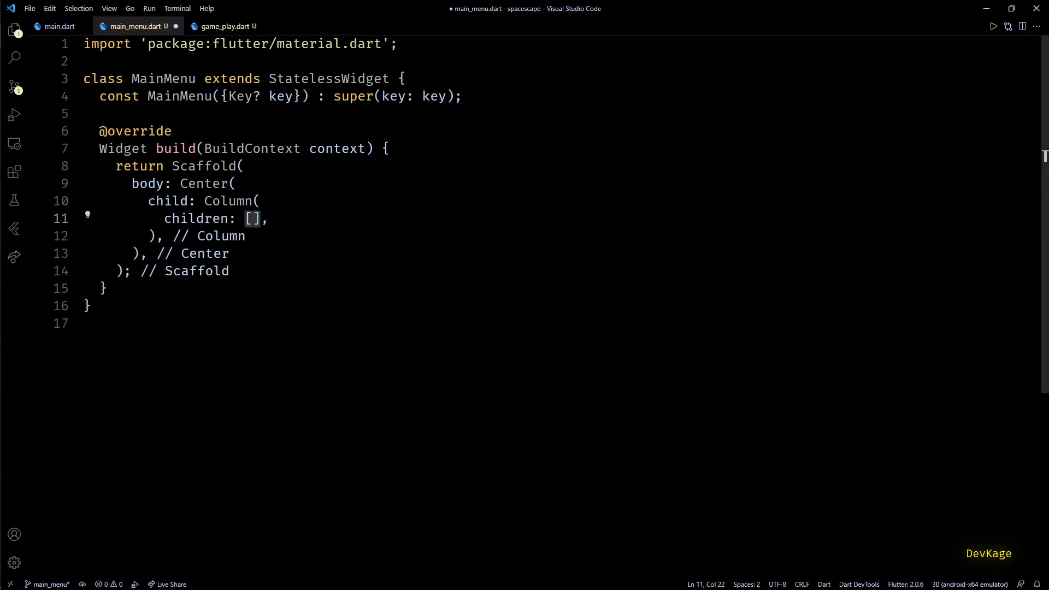
key(Enter)
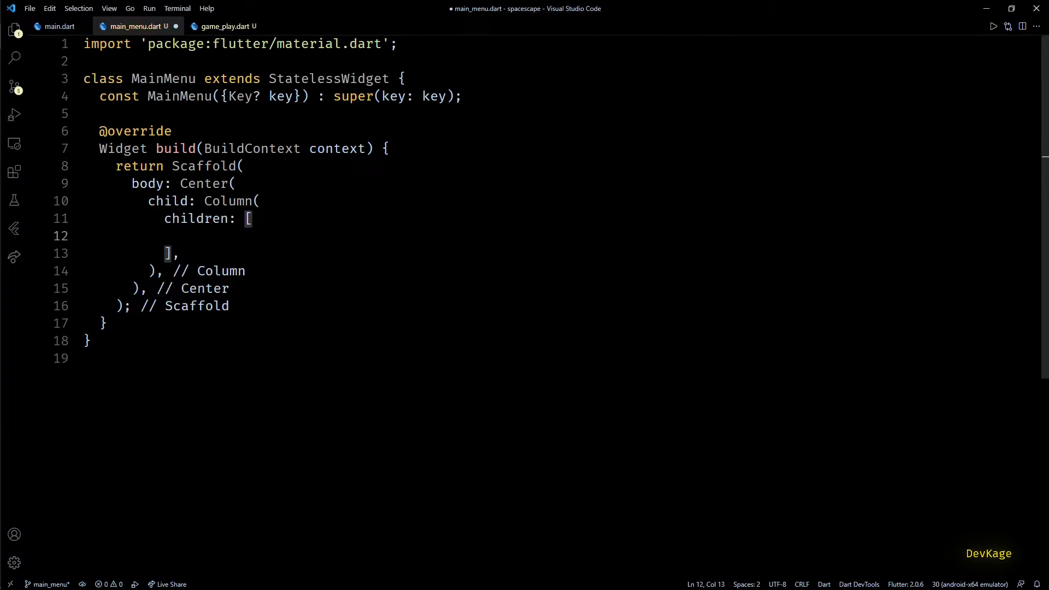
text(Text(''))
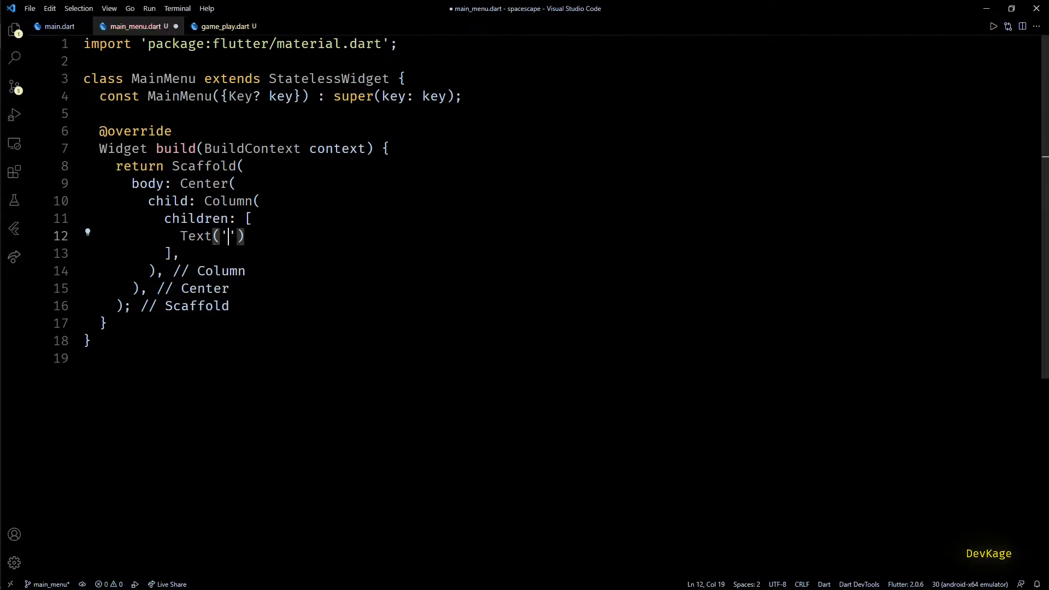
text(Spacescape)
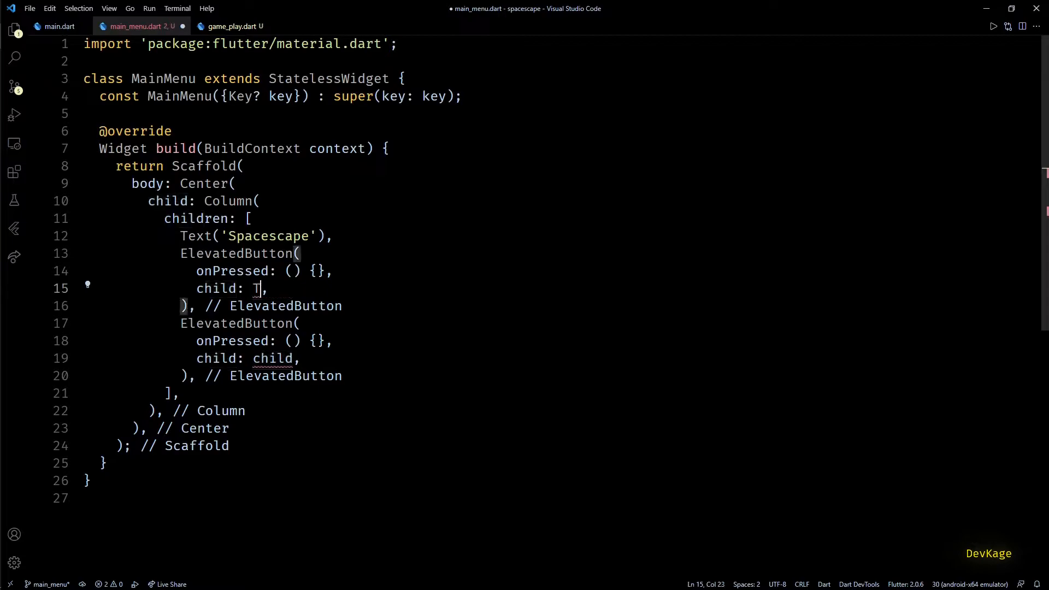
text(ext()
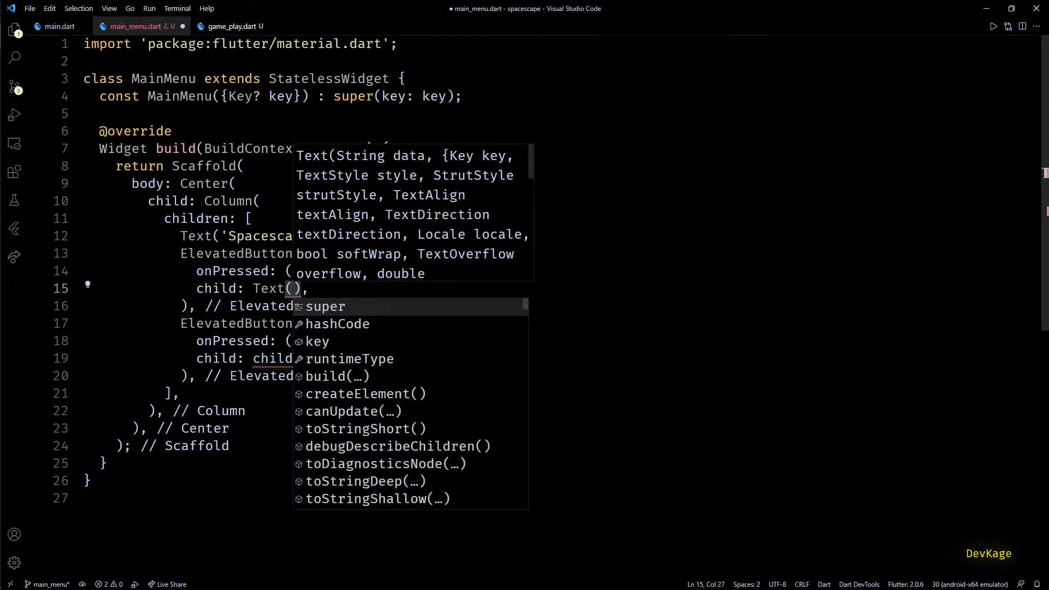
text(Te)
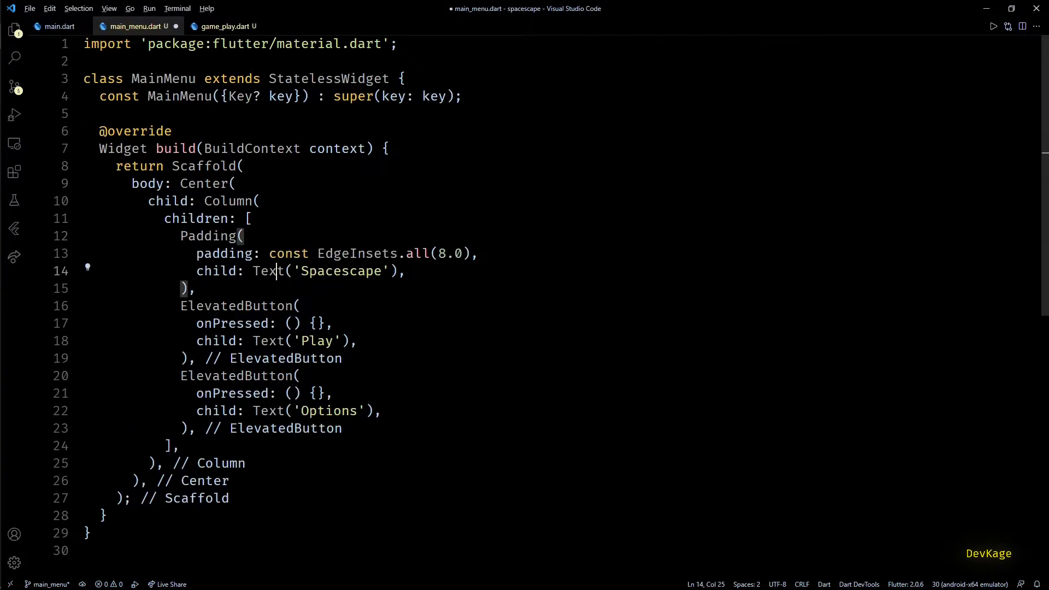
- Give the title EdgeInsets.symmetric(vertical: 50.0) padding and save main_menu.dart
text(symmetric(vertical:)
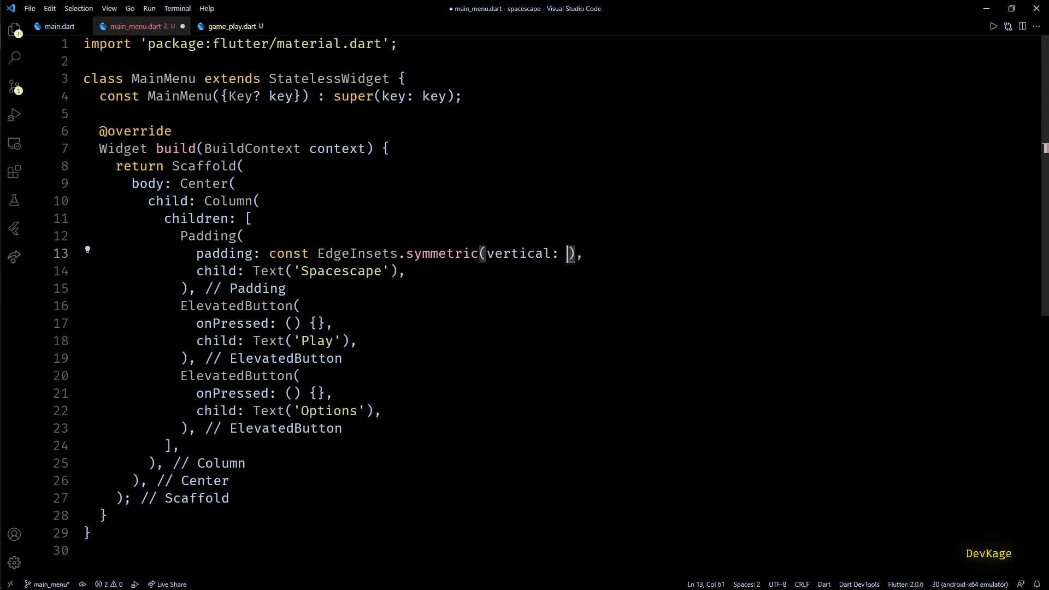
text(50.0)
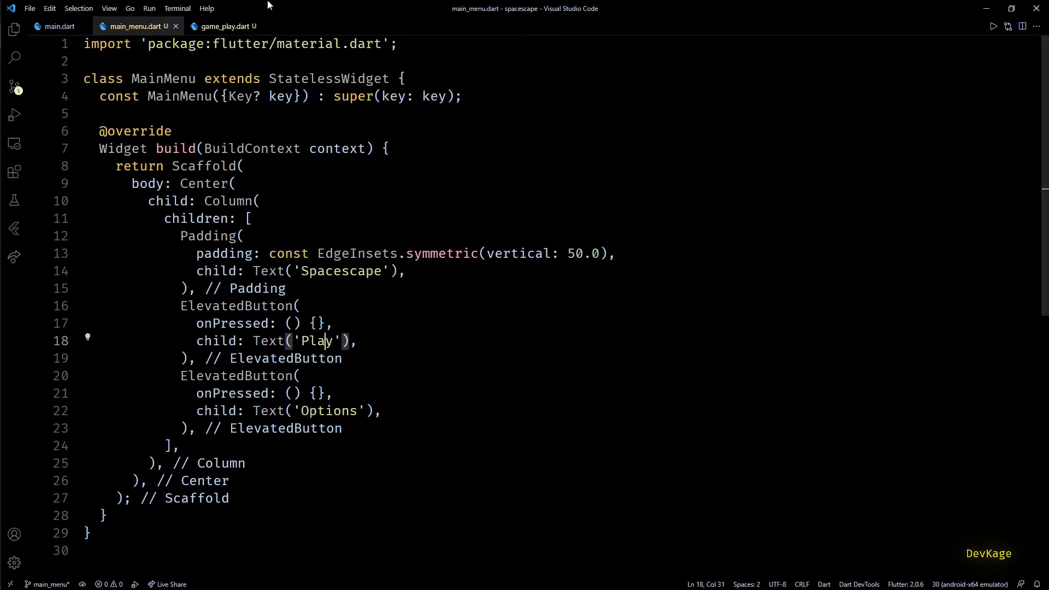
- Define a GamePlay StatelessWidget in game_play.dart with a nullable Key? parameter
click(228, 26)
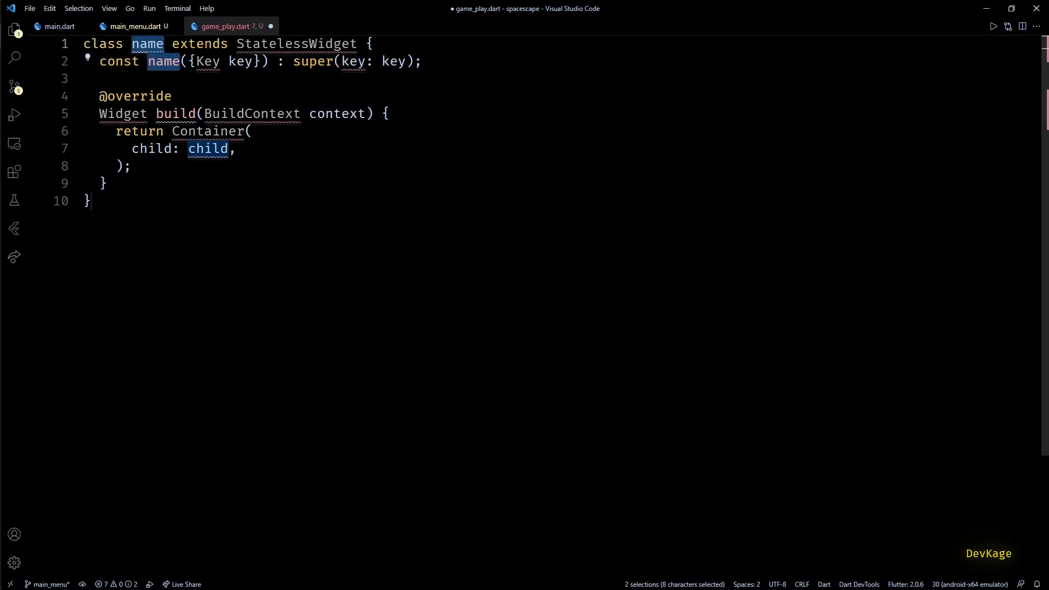
text(GamePlay)
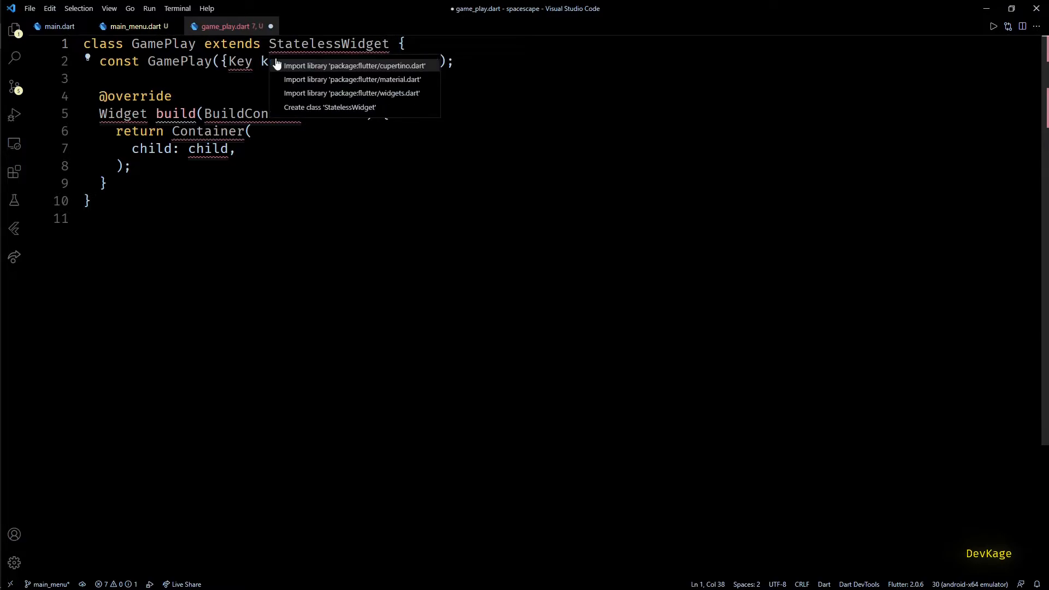
click(352, 78)
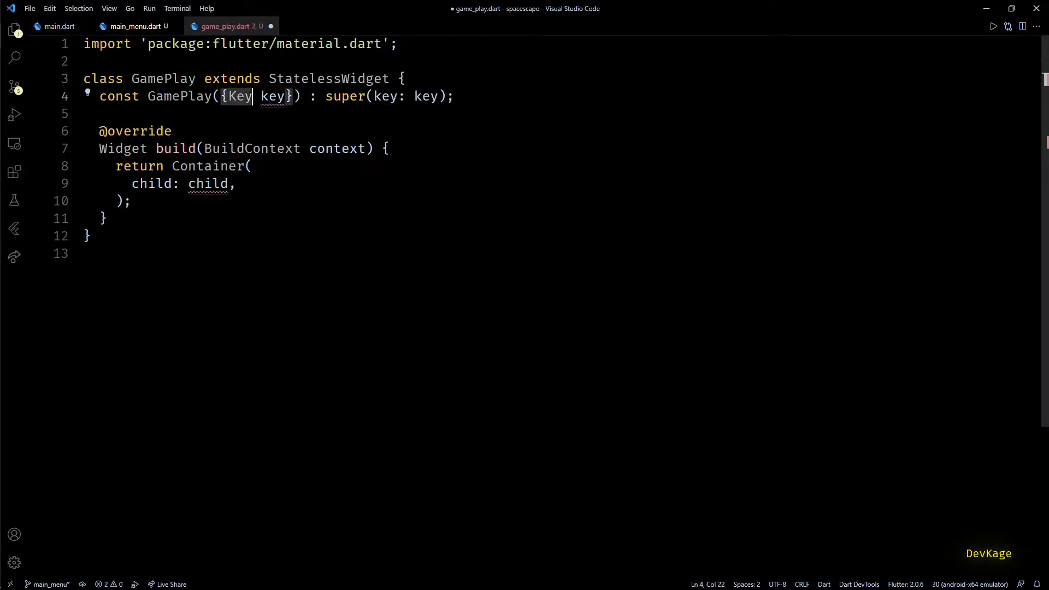
text(?)
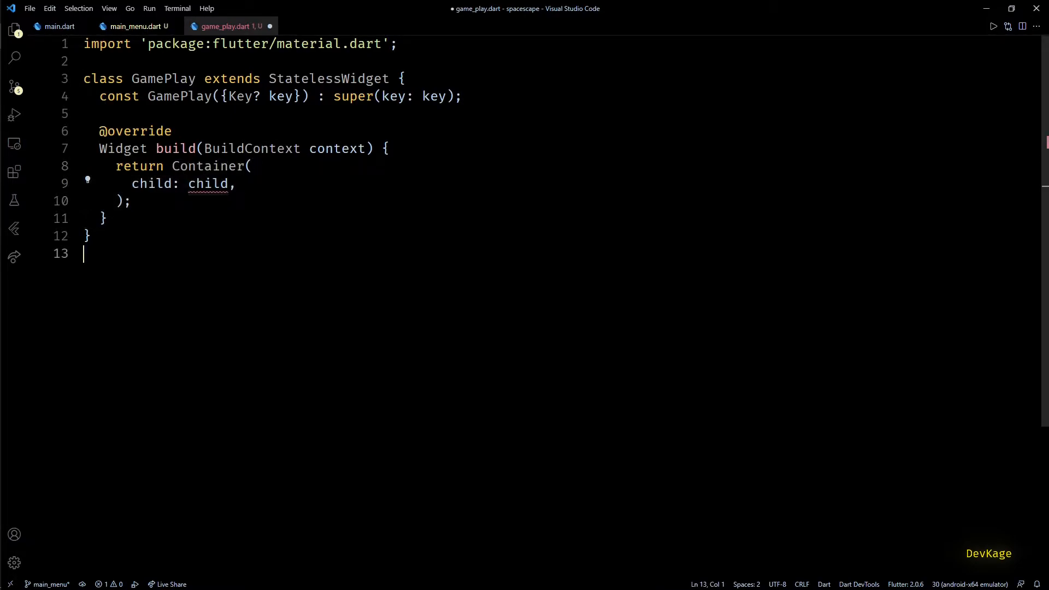
- Return GameWidget(game: SpacescapeGame()) from GamePlay and import package:flame/game.dart
click(59, 26)
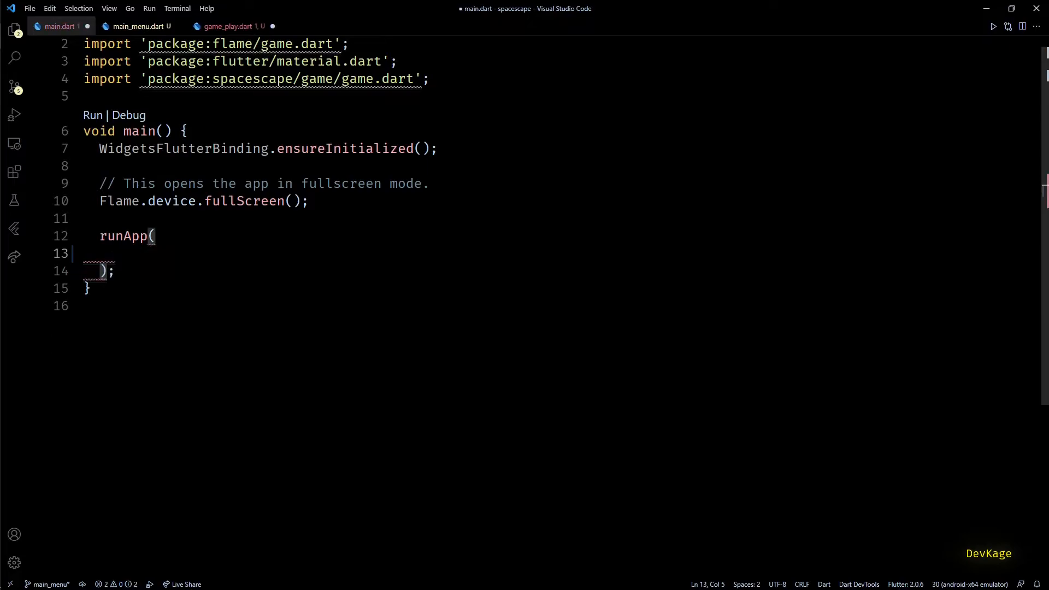
click(230, 26)
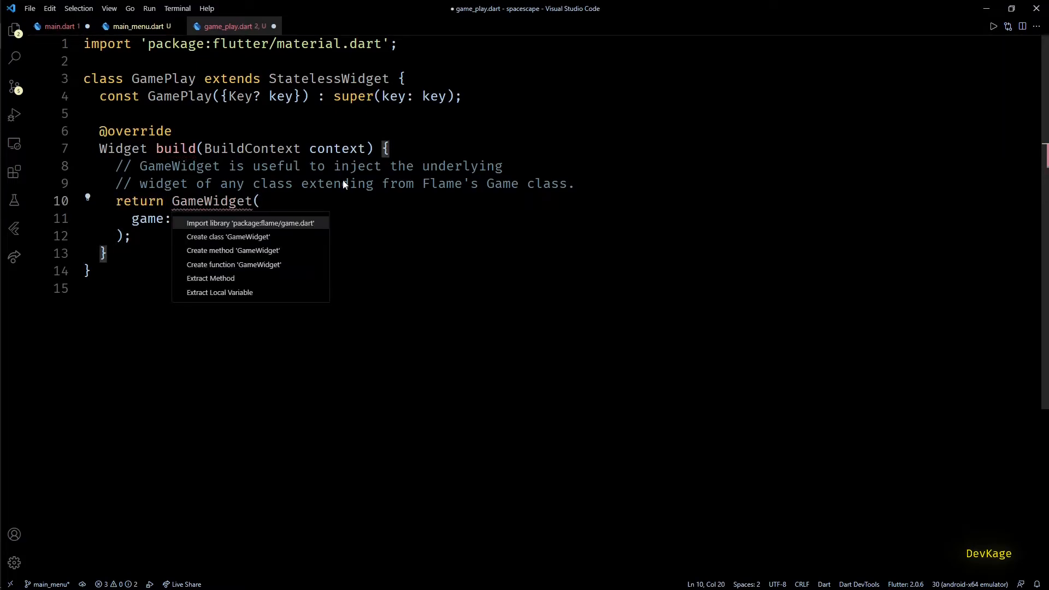
click(251, 223)
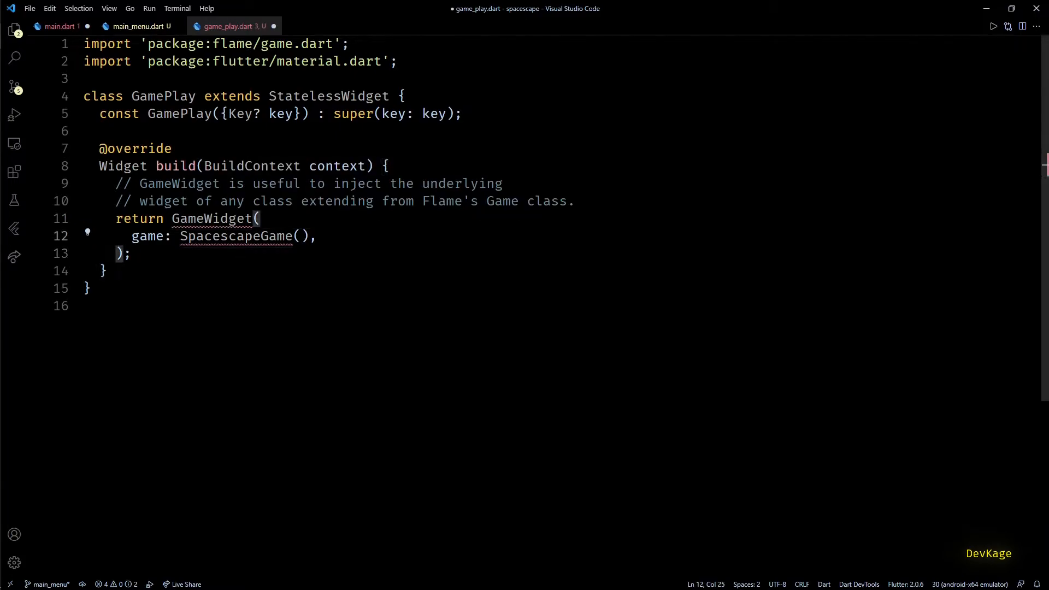
double_click(234, 235)
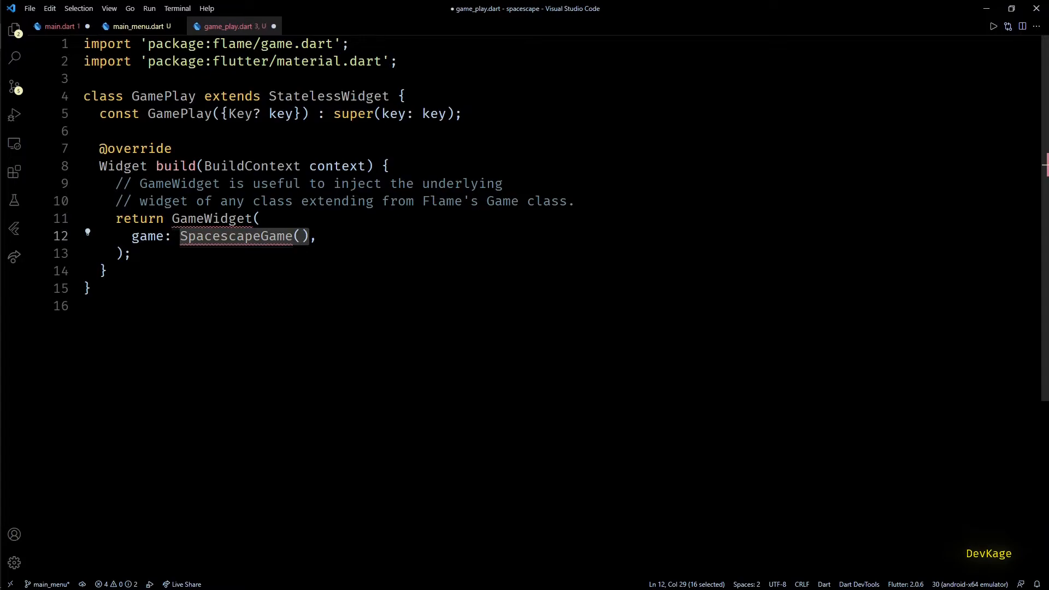
- Move SpacescapeGame() into a top-level _spacescapeGame variable and pass it to GameWidget
key(Delete)
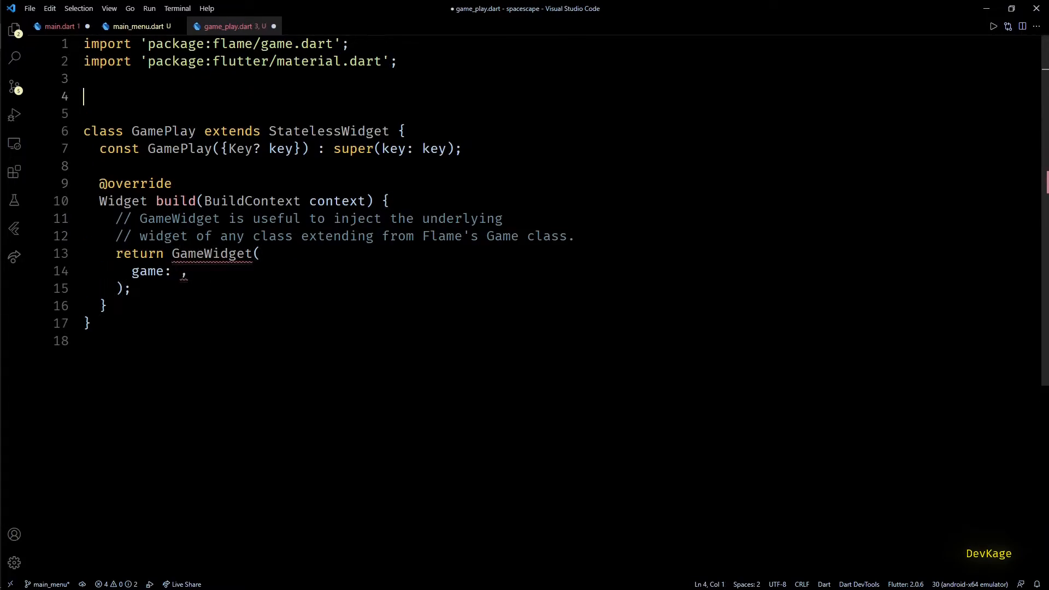
text(Space)
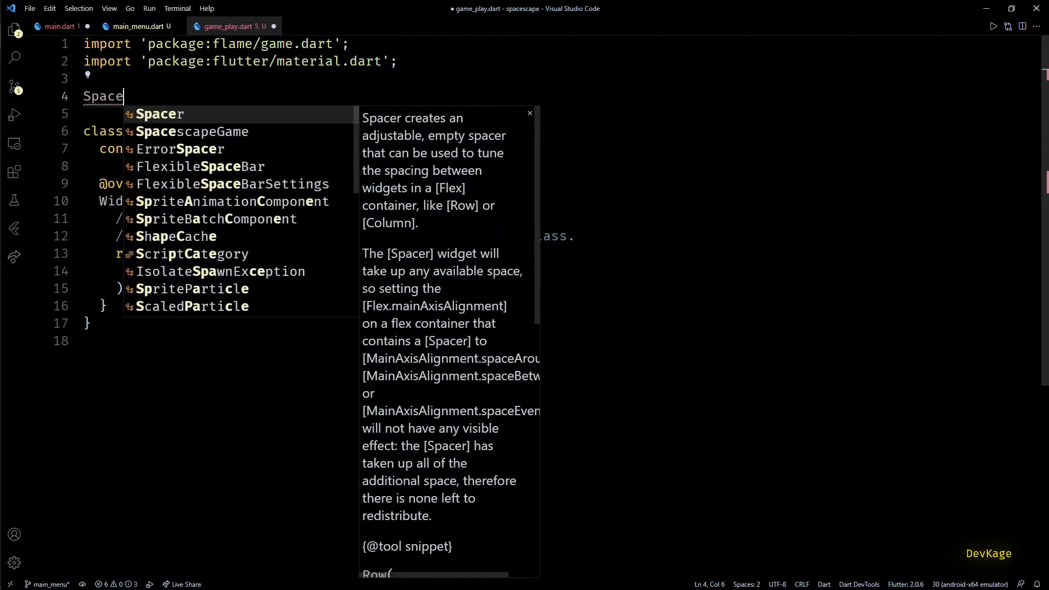
text(scapeGame _spacescapeGame = SpacescapeGame();)
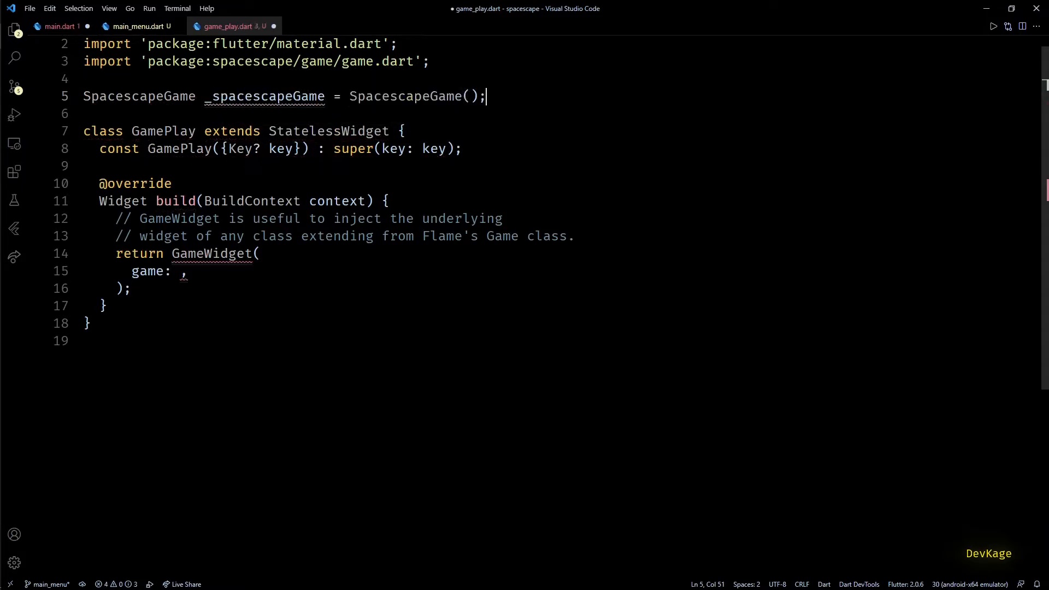
double_click(264, 96)
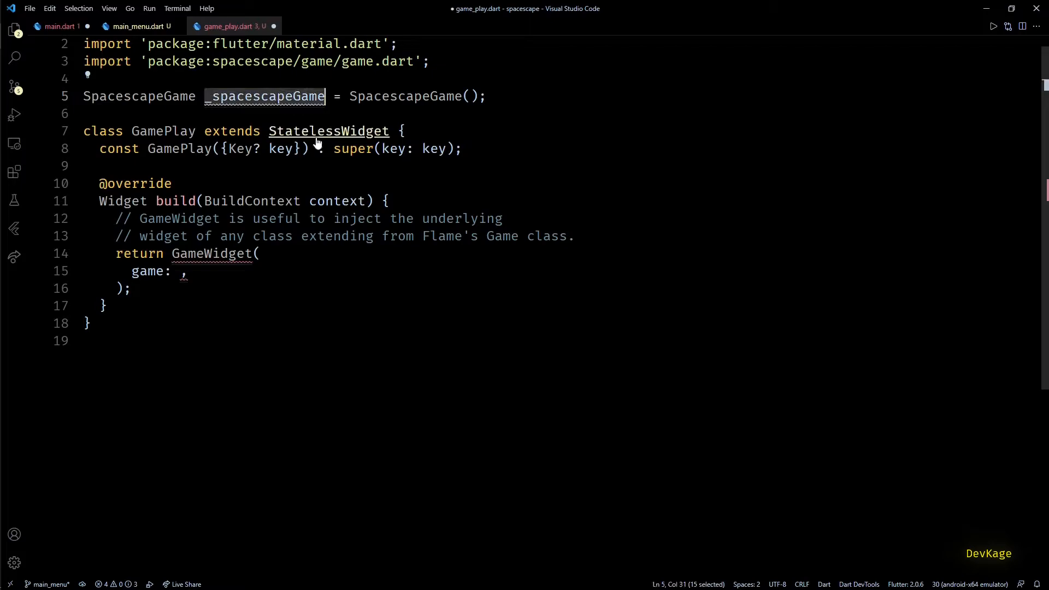
text(_spacescapeGame)
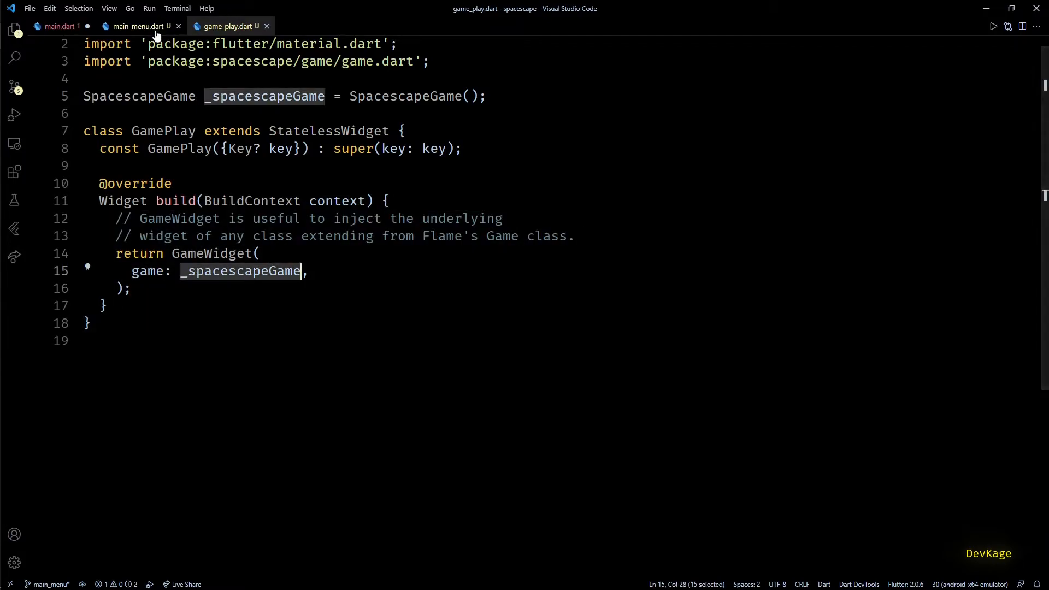
- Make Play pushReplacement a MaterialPageRoute to GamePlay, and add a navigate comment in Options
click(137, 27)
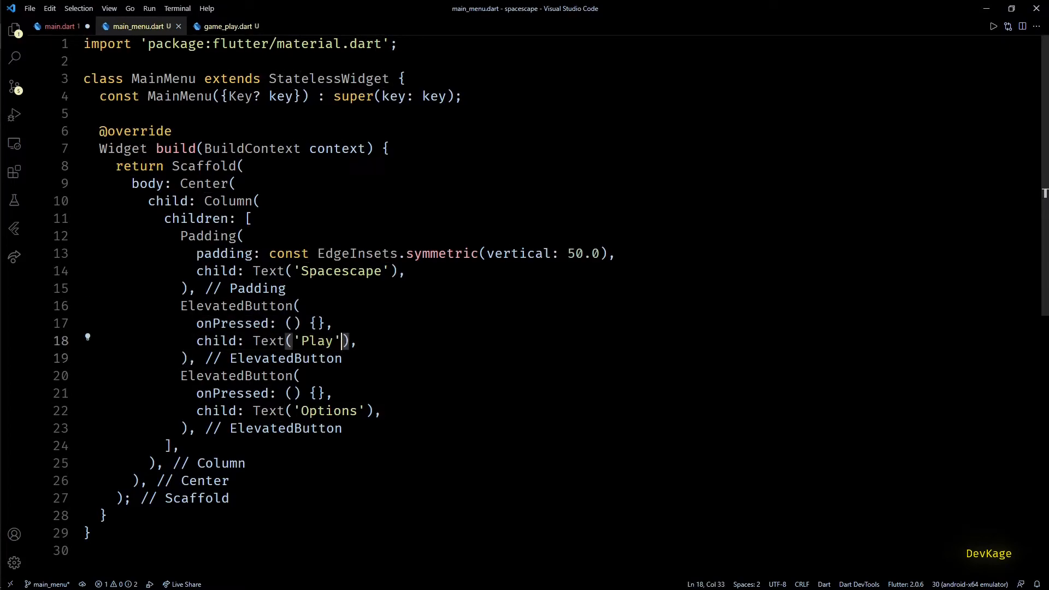
text(Na)
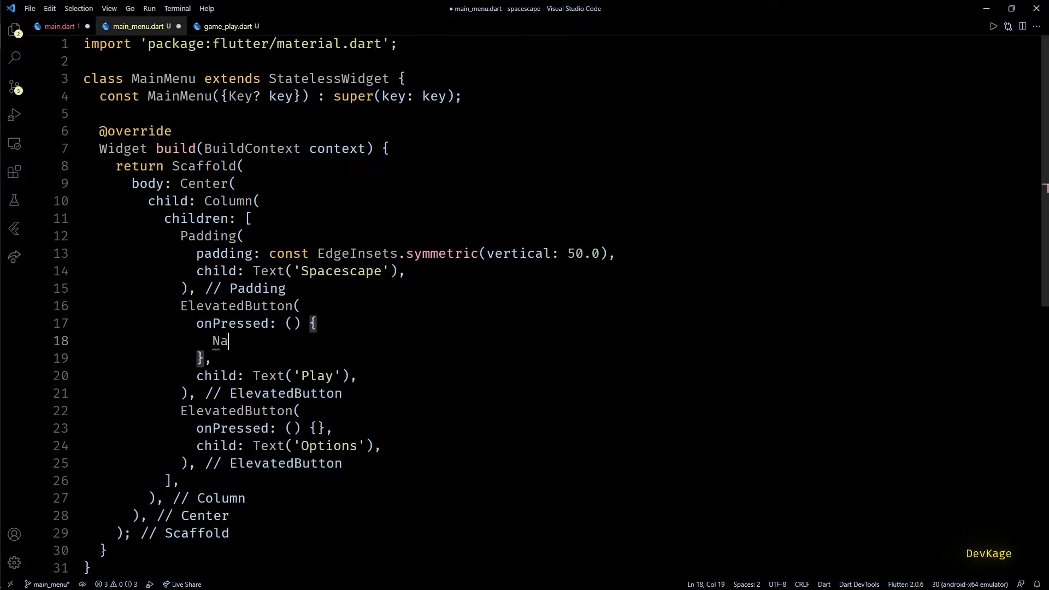
text(vi)
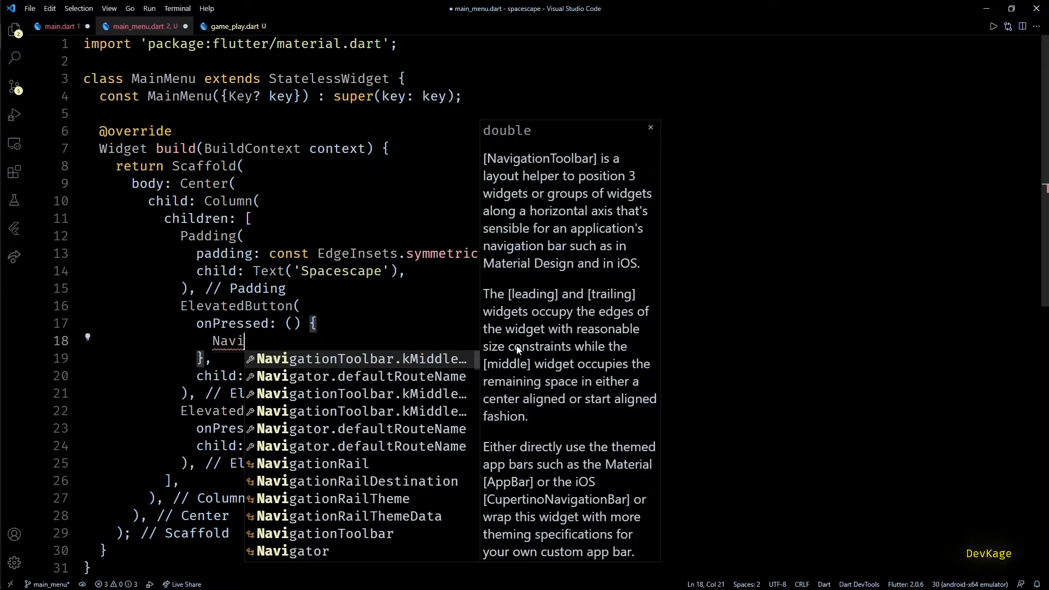
text(gator)
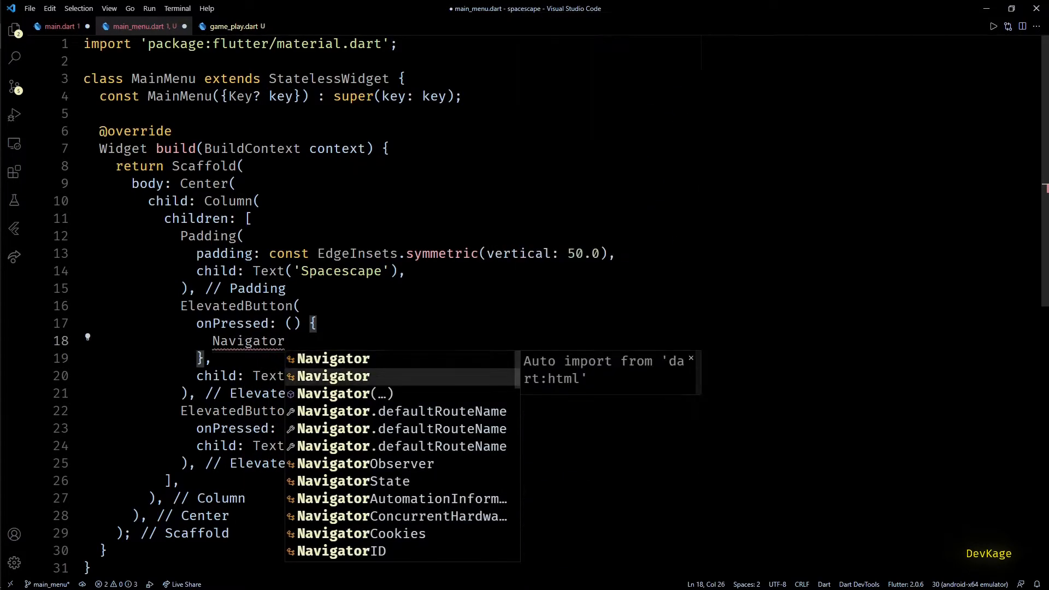
text(.of(context))
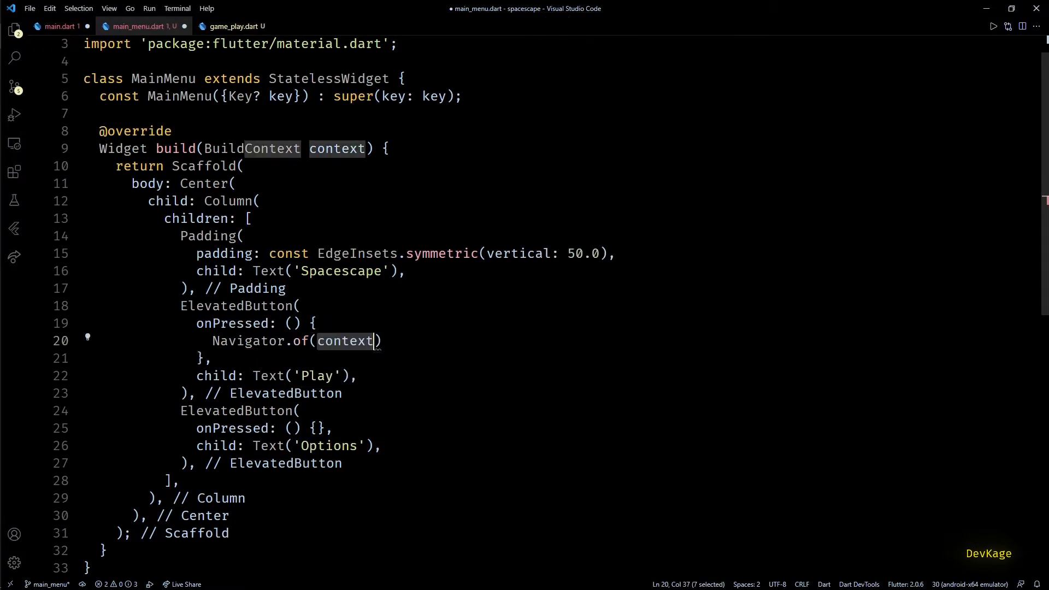
text(.pushReplacement(newRoute)
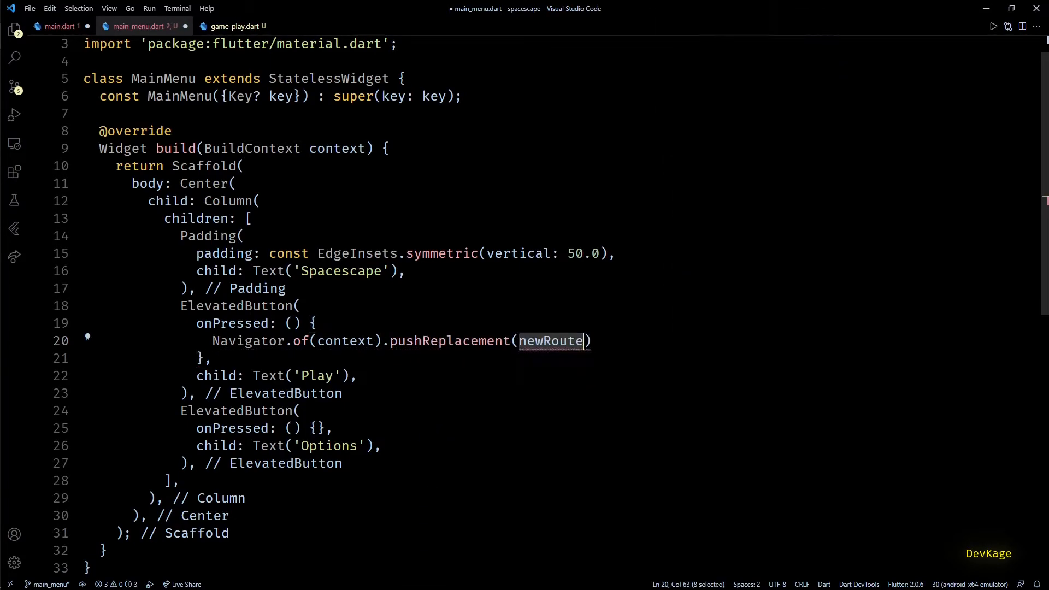
text(;)
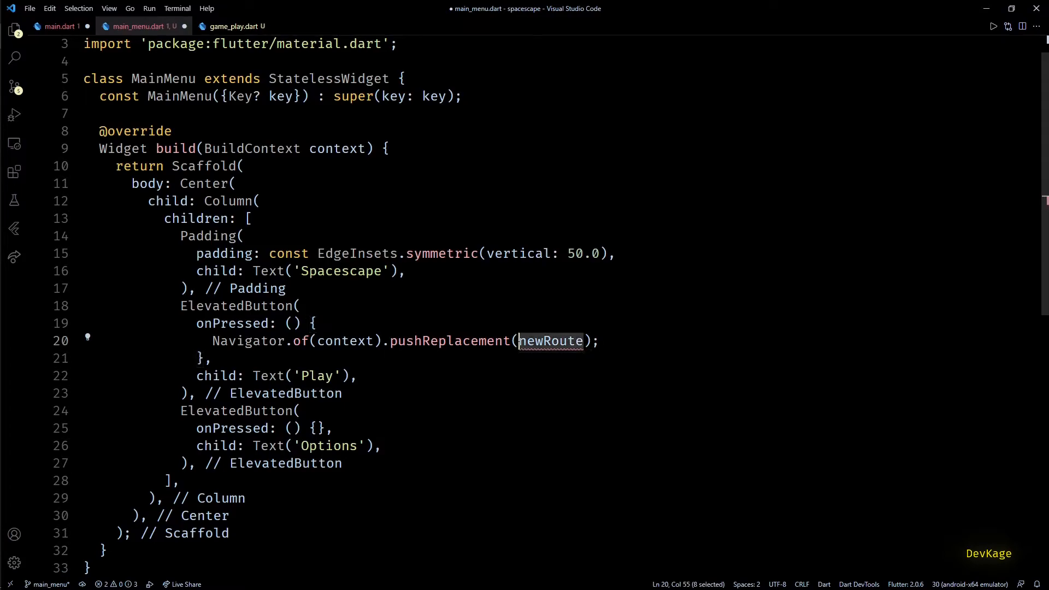
text(MaterialPageRoute(builder: builder)
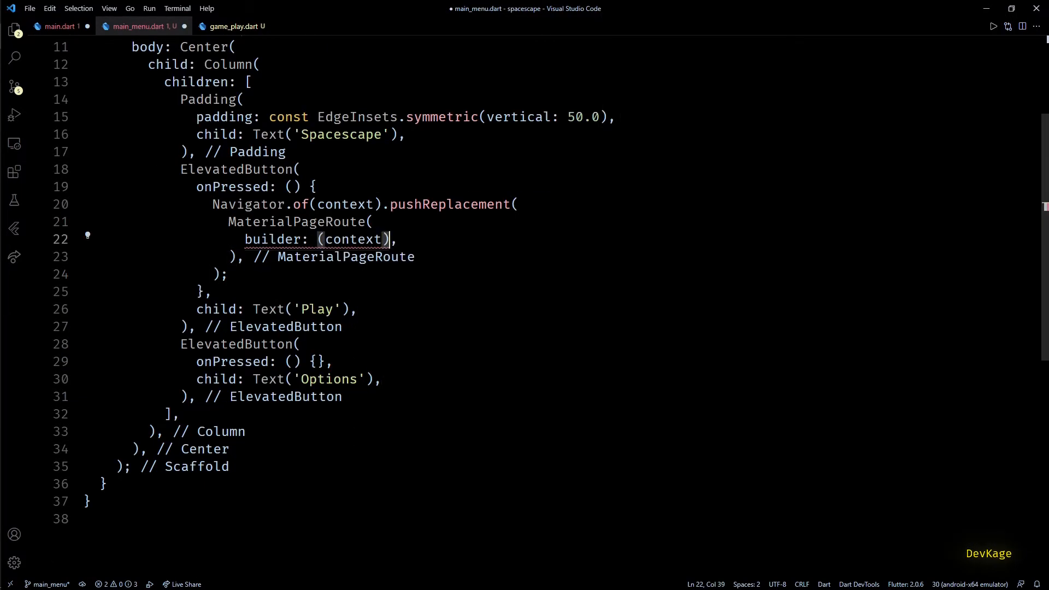
text(=> consGamePlay())
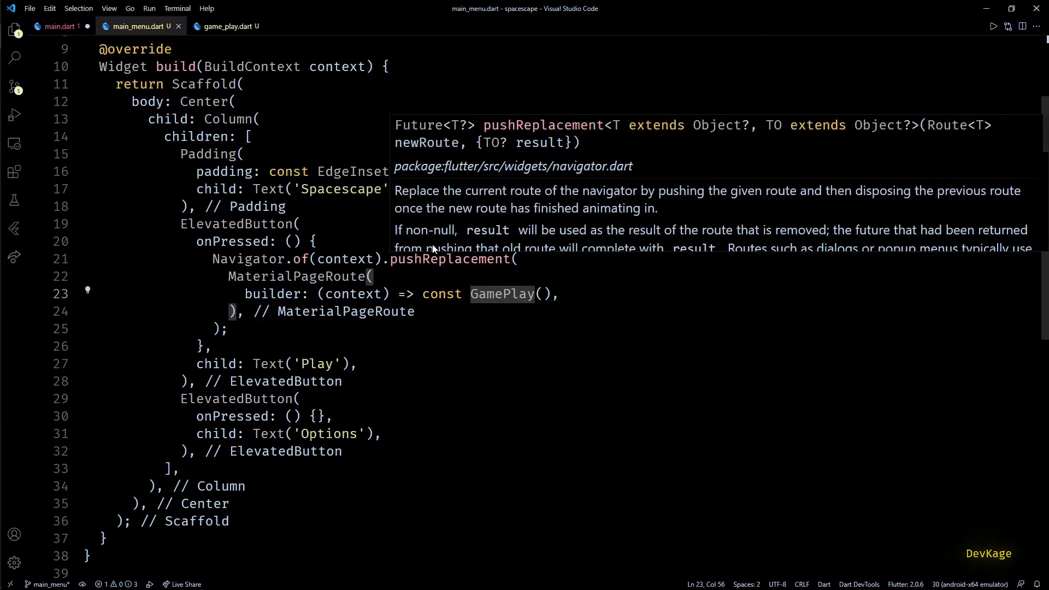
text(// Navigate to options screen.)
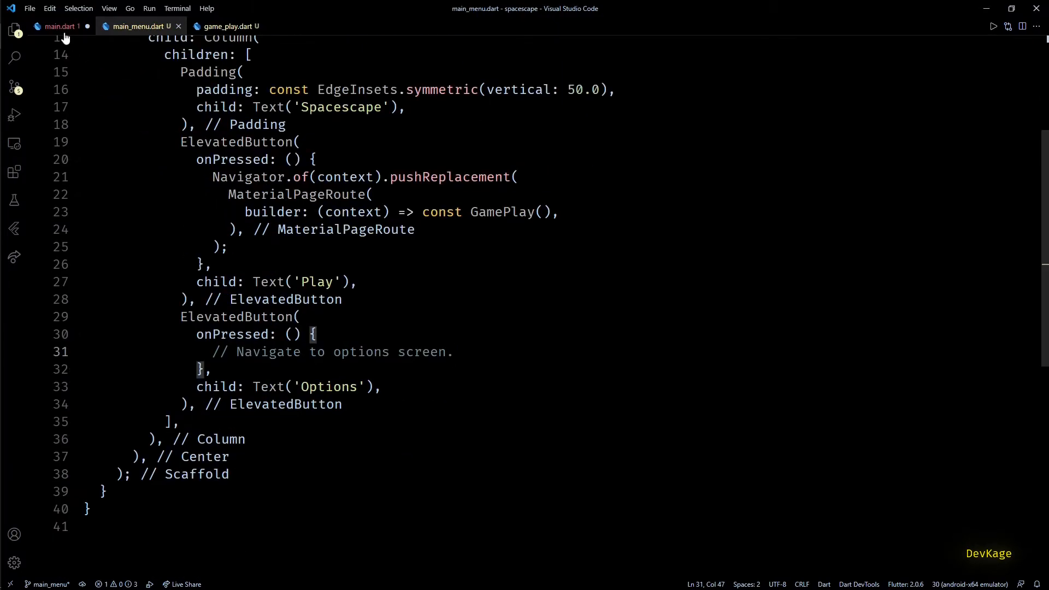
- In main.dart, launch a MaterialApp with MainMenu home and darkTheme ThemeData.dark()
click(59, 26)
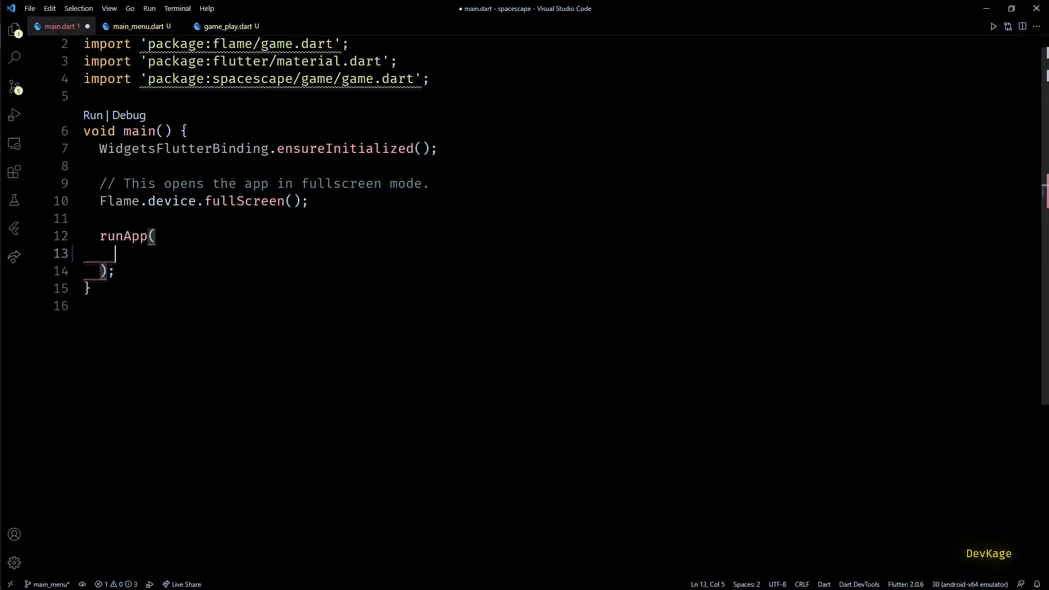
text(Ma)
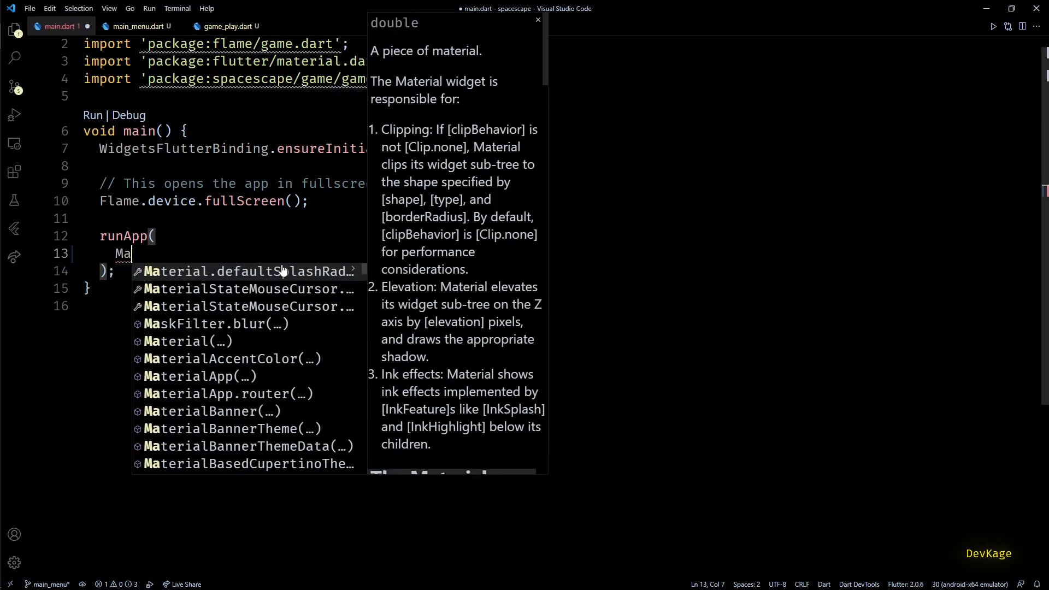
text(terialAp)
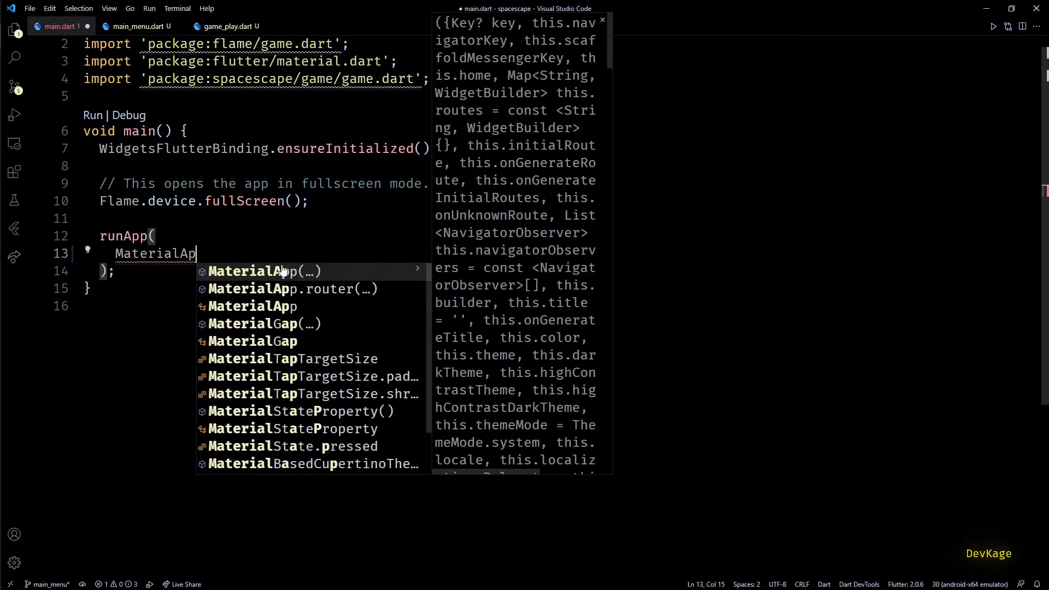
click(265, 271)
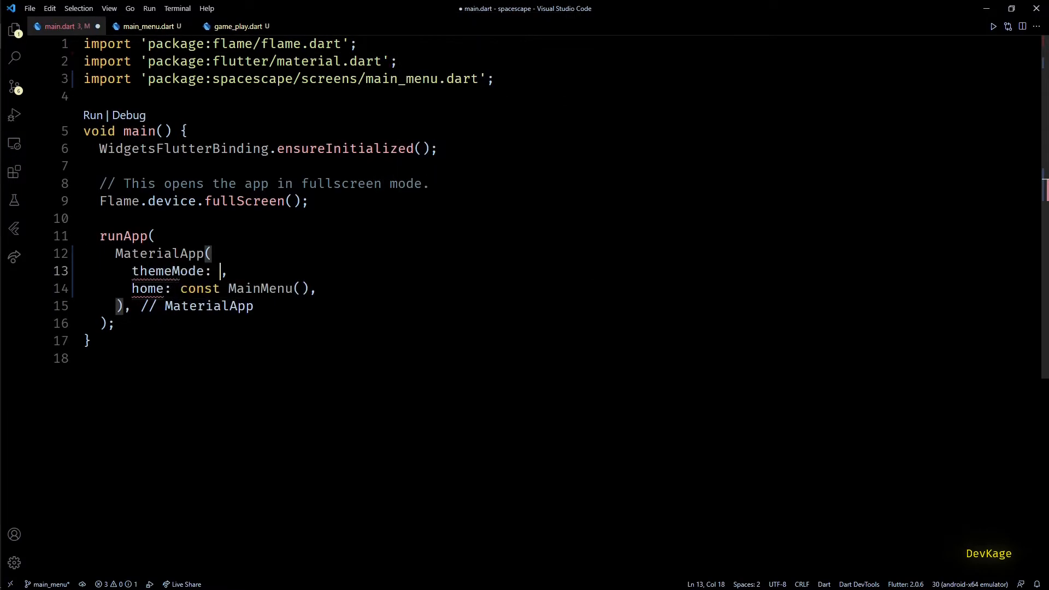
text(Thememo)
text(darkTheme: ,)
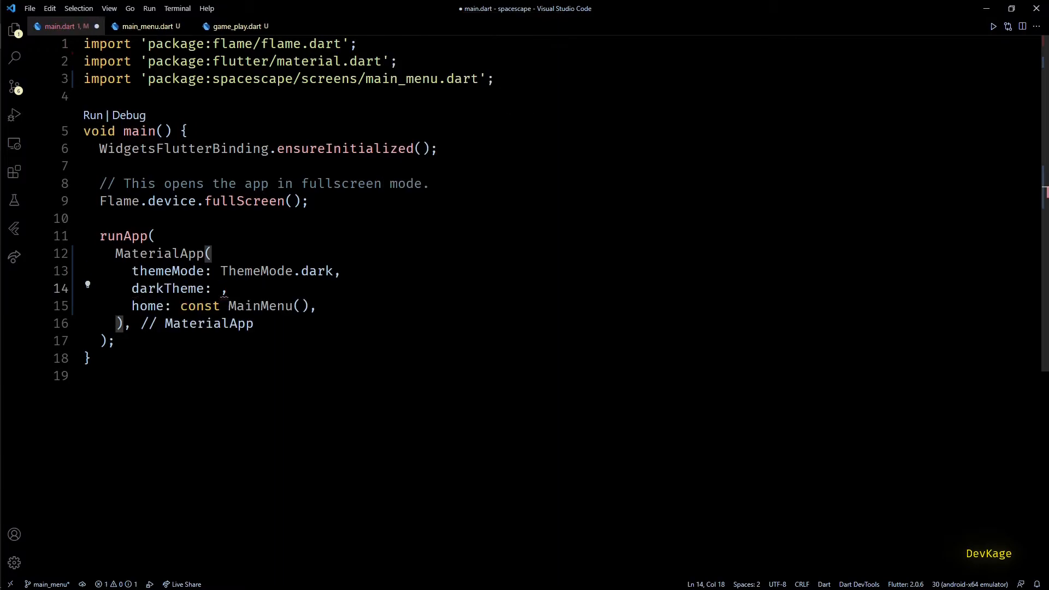
text(ThemeData.dark())
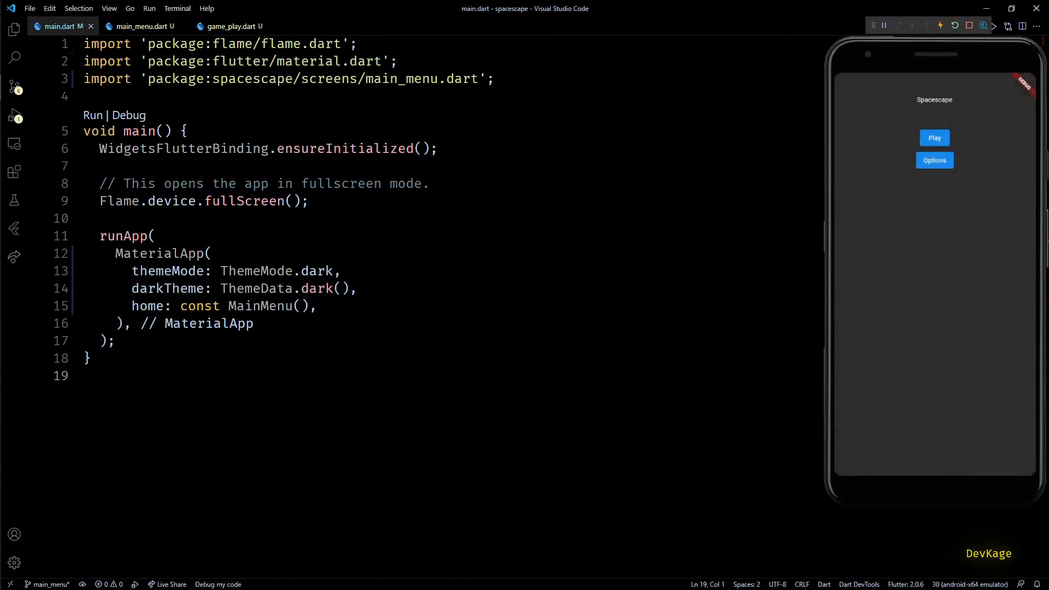
mouse_move(906, 117)
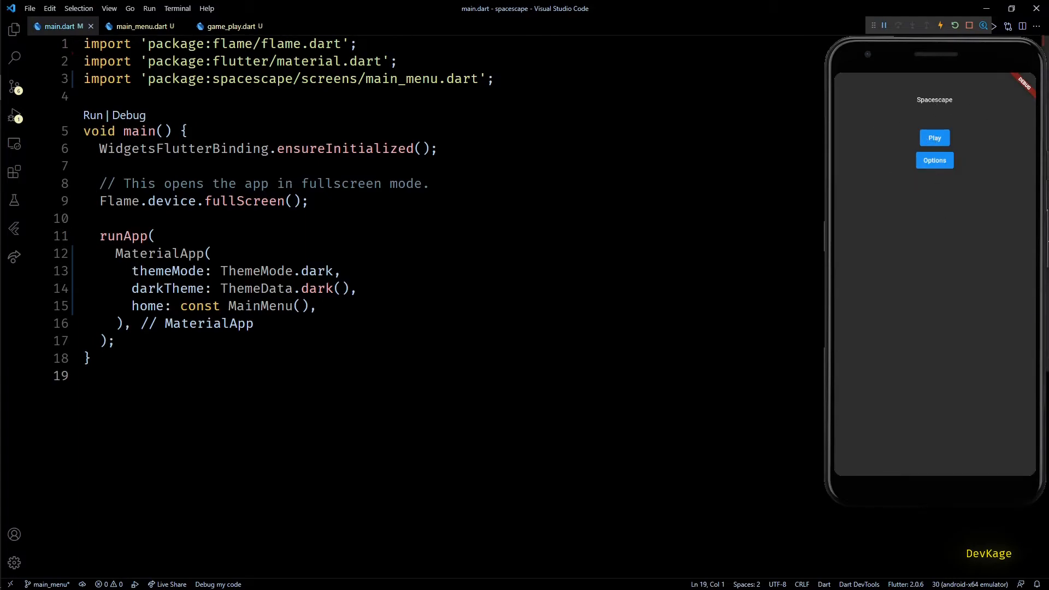
- Center the main menu Column with MainAxisAlignment.center, then bring up pubspec.yaml
click(140, 27)
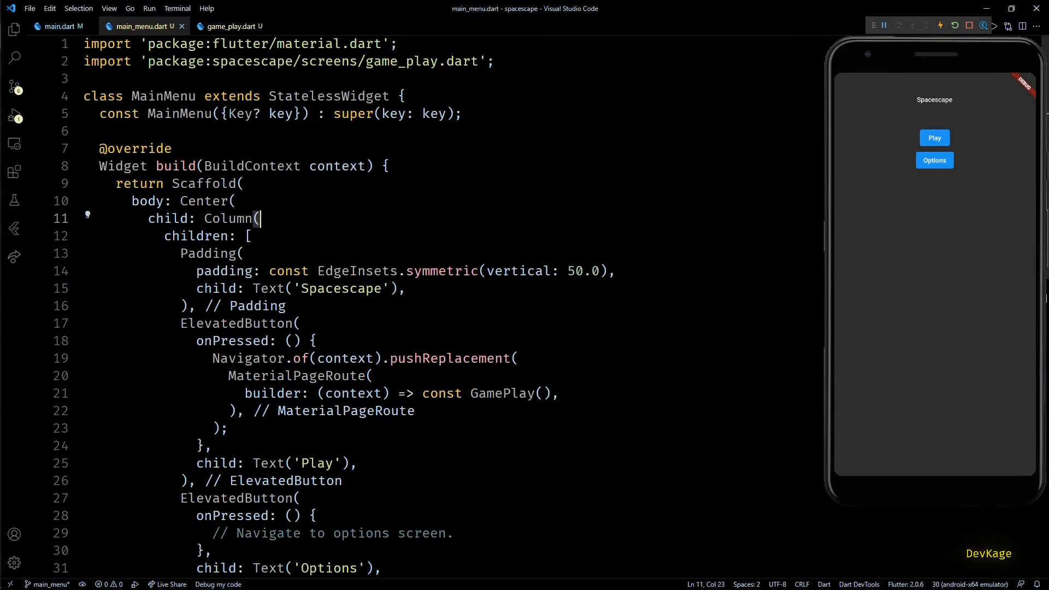
key(enter)
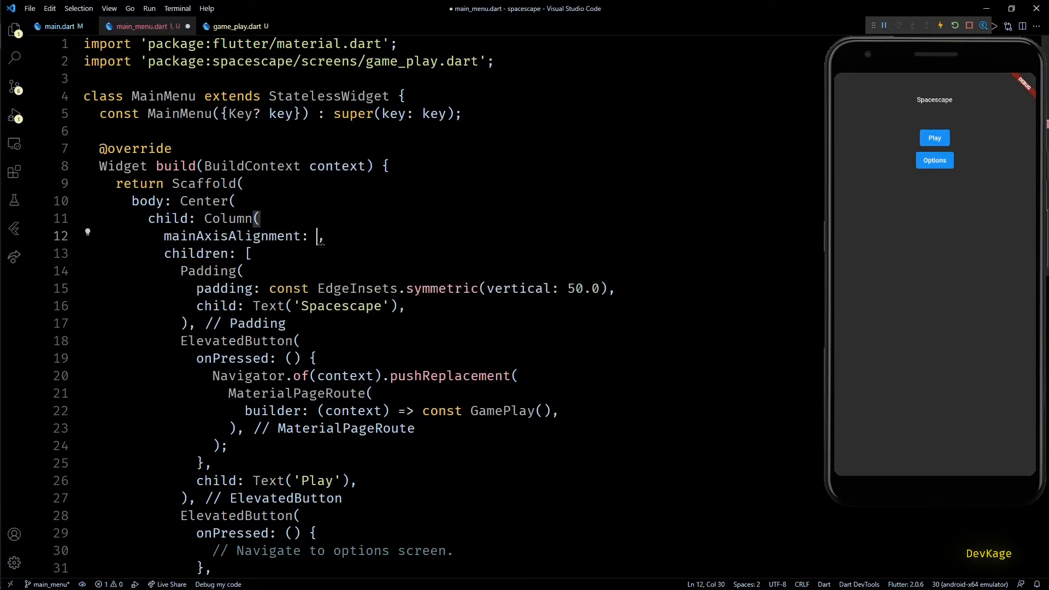
text(MainAxisAlignment.ce)
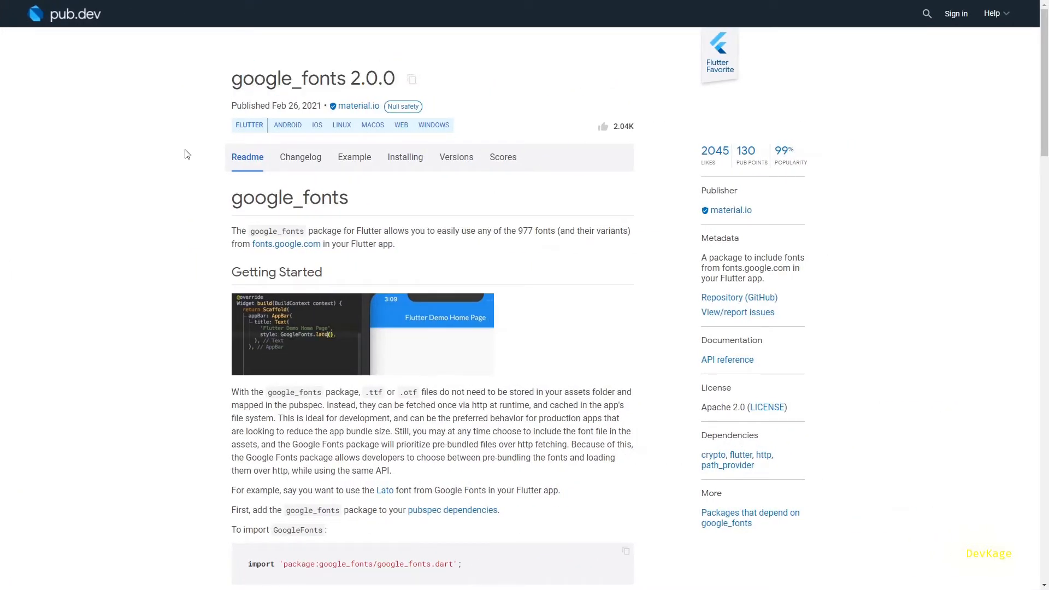
click(405, 157)
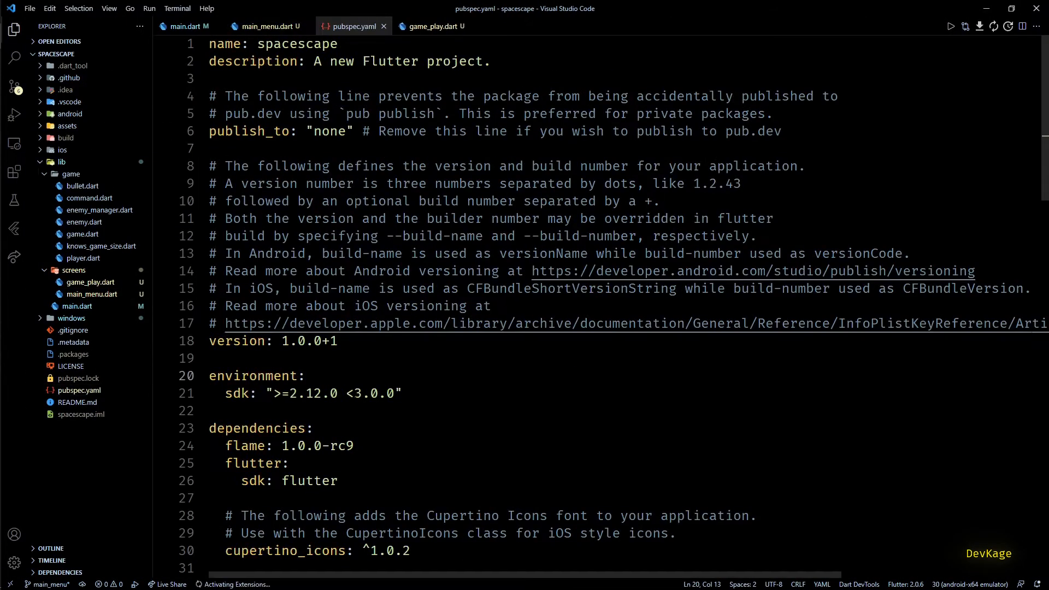
- Add the google_fonts: ^2.0.0 dependency to pubspec.yaml and return to main.dart
text(google_fonts: ^2.0.0)
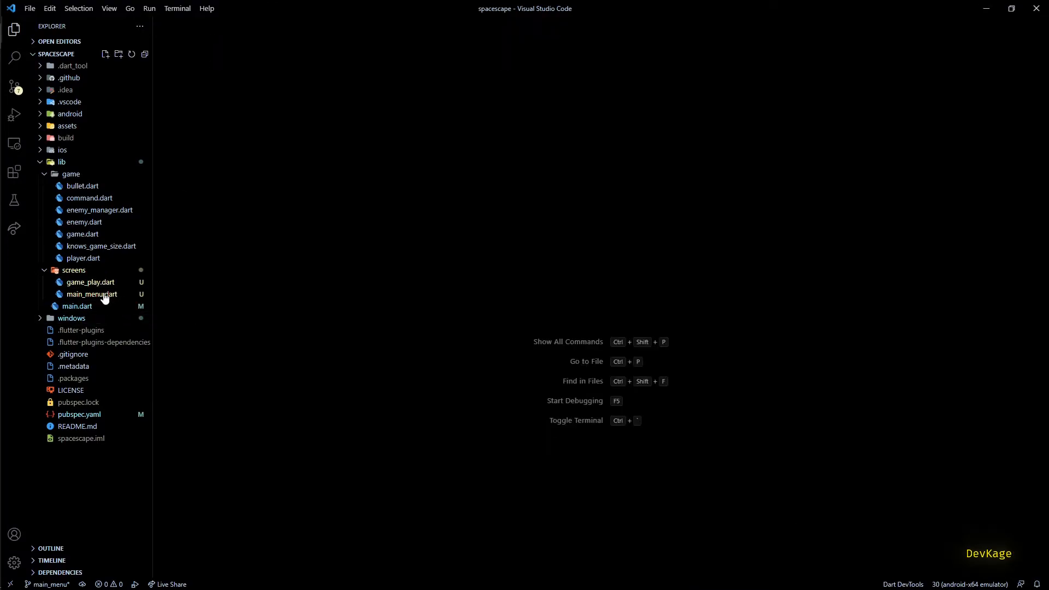
click(77, 307)
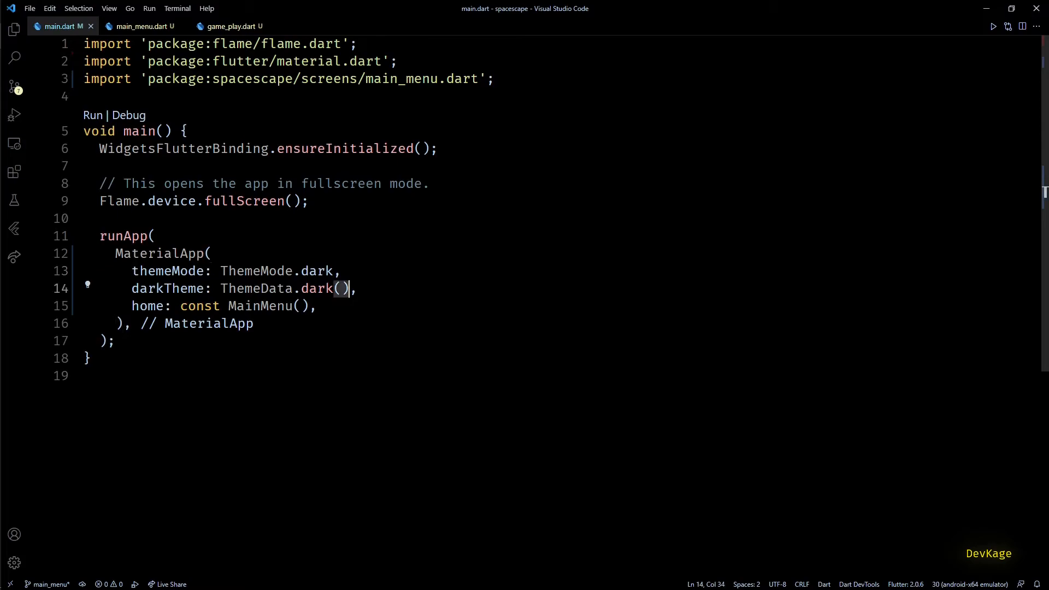
- Extend ThemeData.dark() with copyWith: GoogleFonts.bungeeInlineTextTheme() and scaffoldBackgroundColor Colors.black
text(.copyWith())
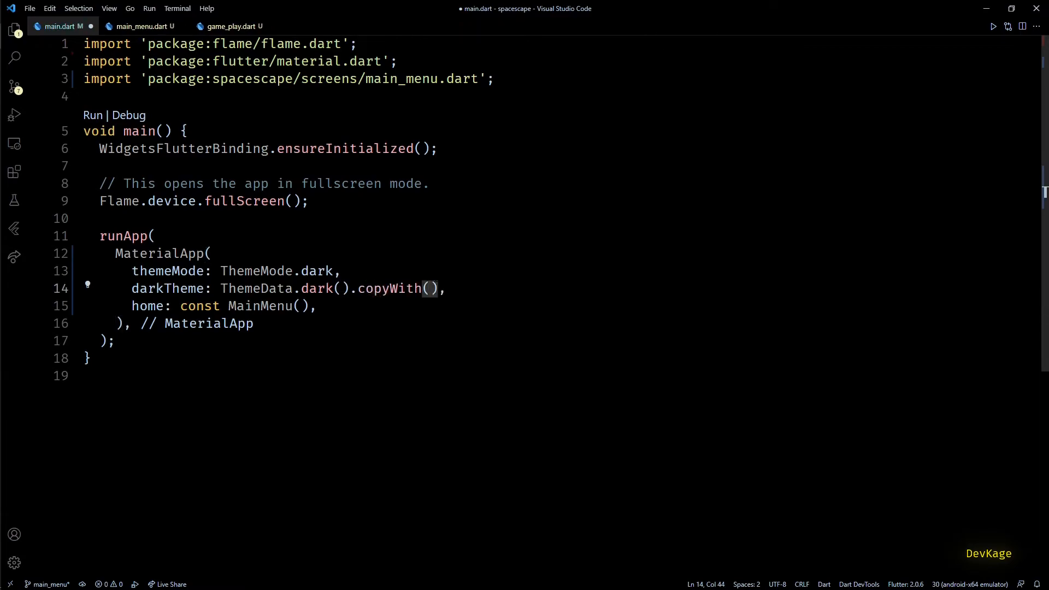
text(texttheme: GoogleFonts.)
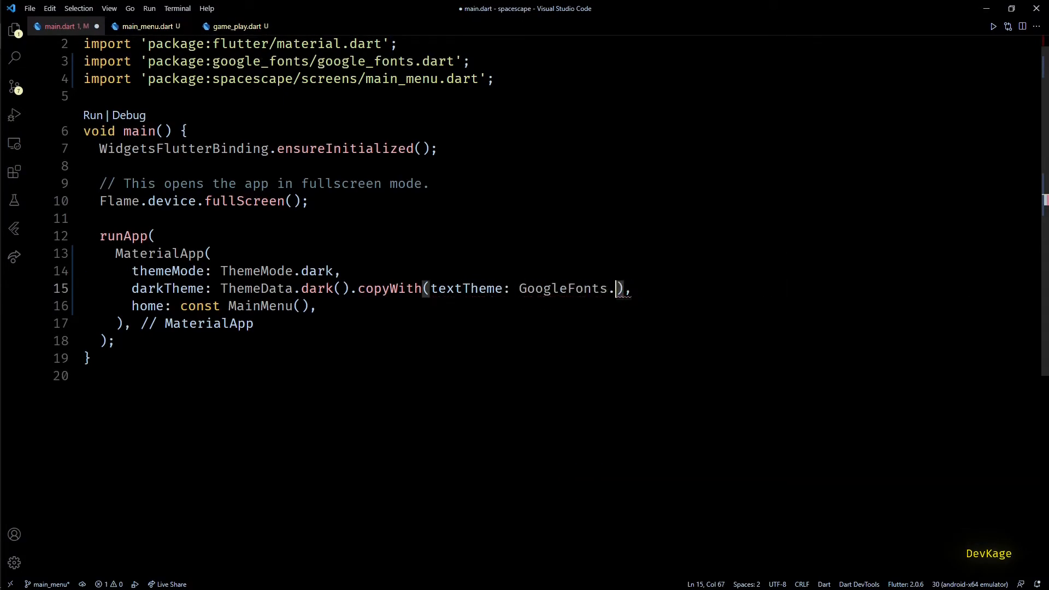
text(bungeeInlineTextTheme(),)
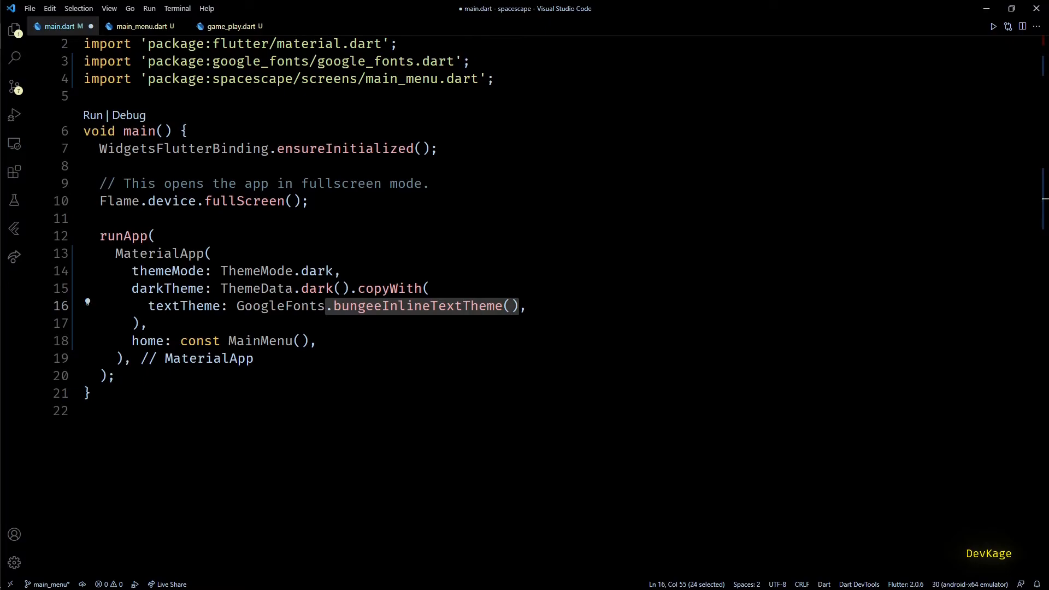
key(Enter)
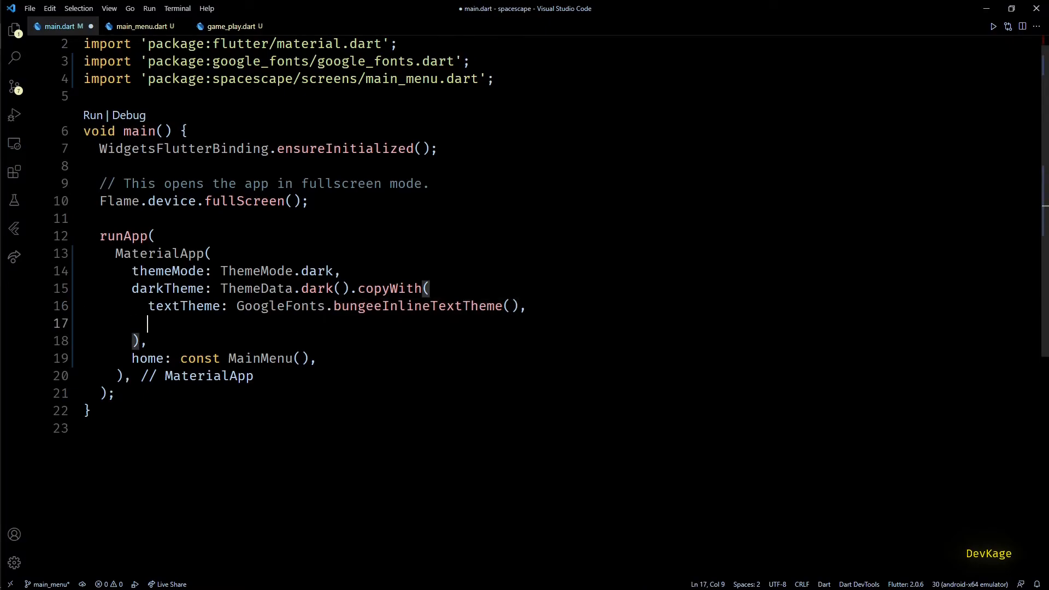
text(scaffoldBackgroundColor: Col)
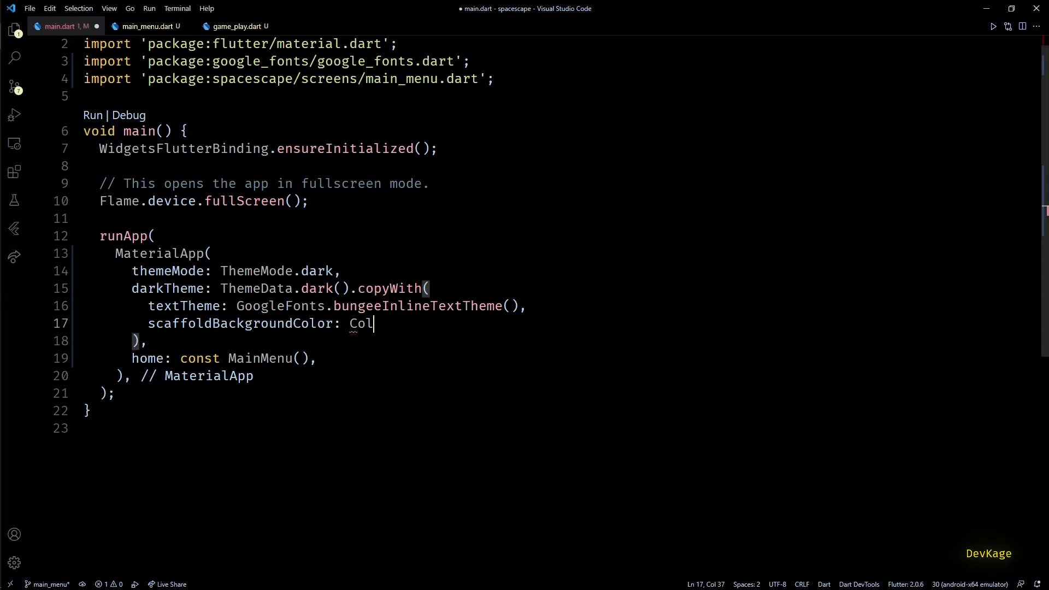
text(ors.black,)
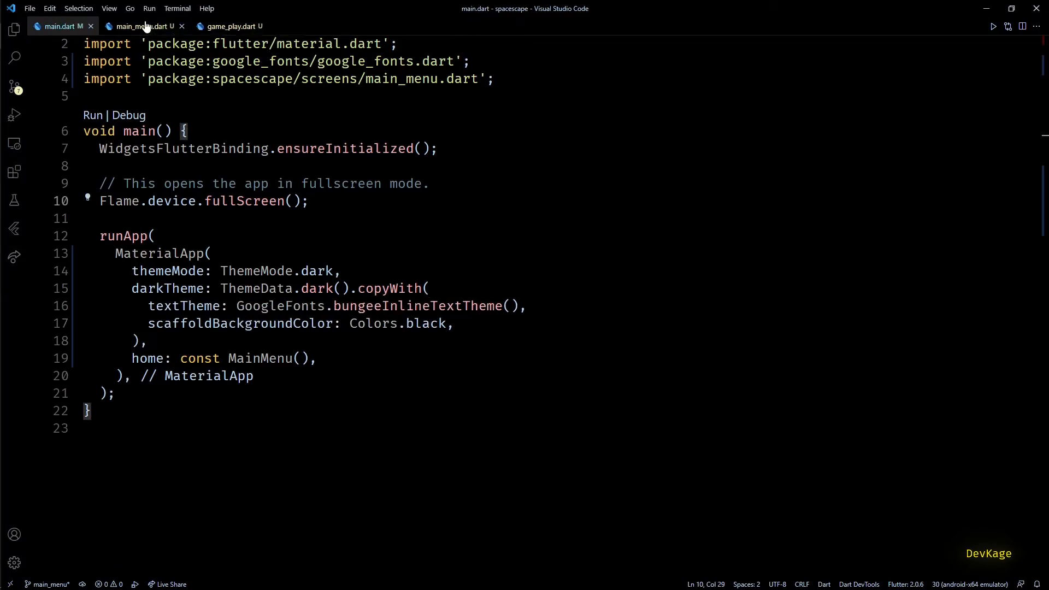
- Style the Spacescape Text with Theme.of(context).textTheme.bodyText1?.copyWith(fontSize: 50.0)
click(140, 26)
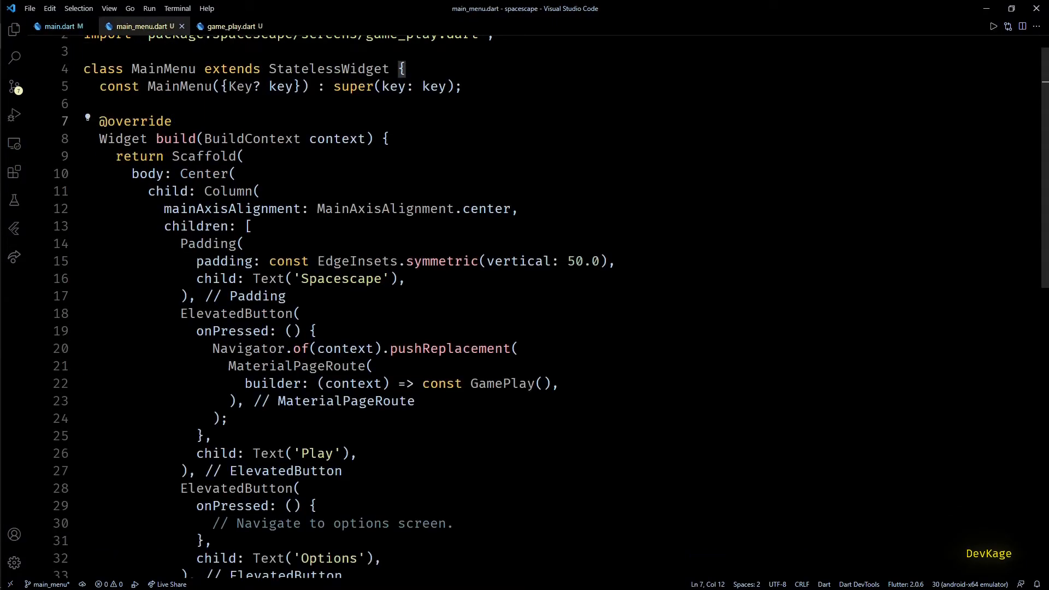
click(398, 278)
text(style: ,)
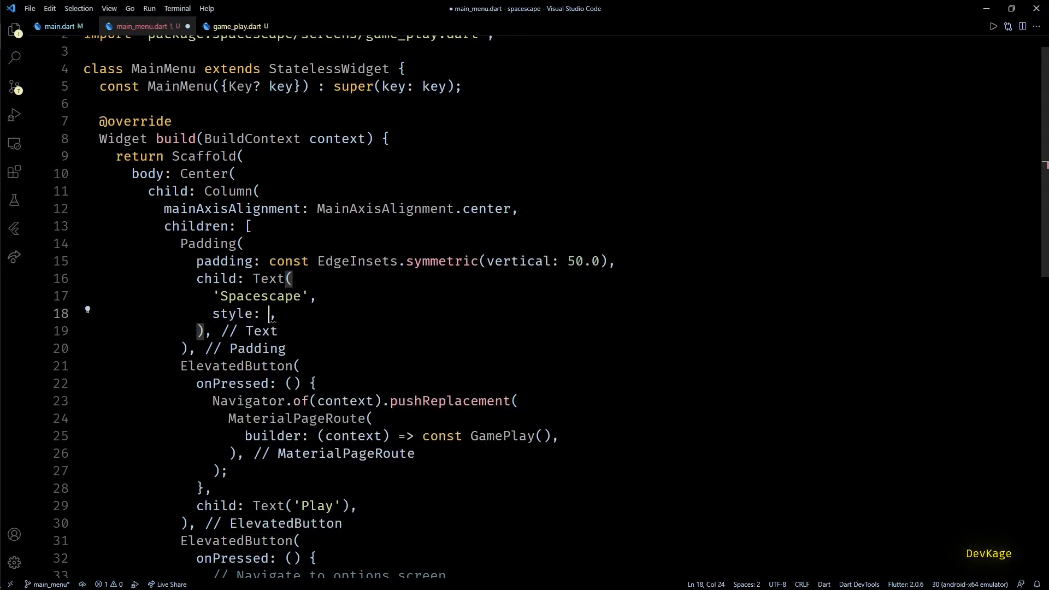
text(Theme)
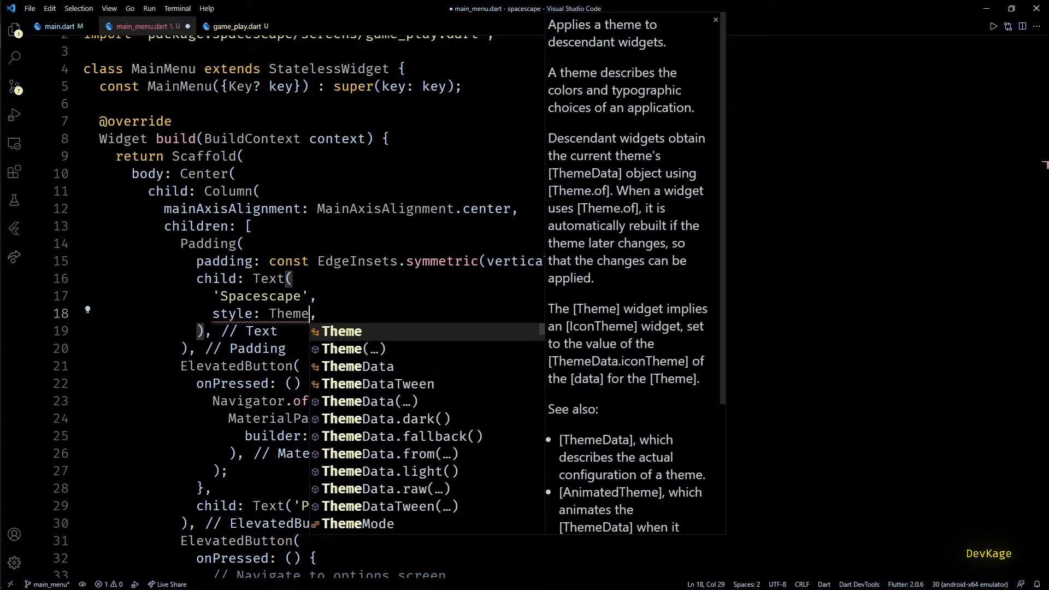
text(.of(context))
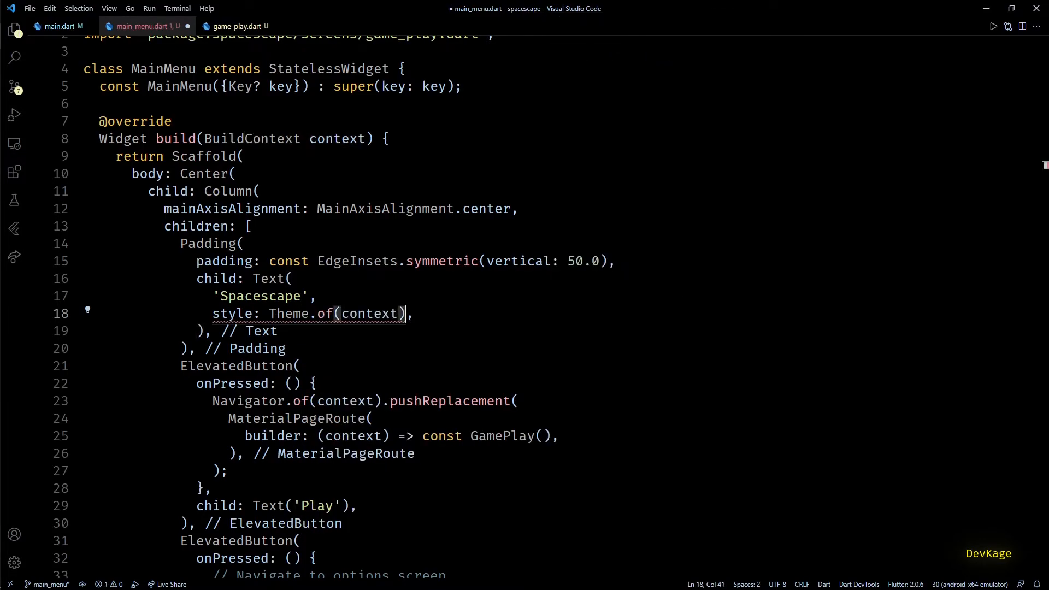
text(.)
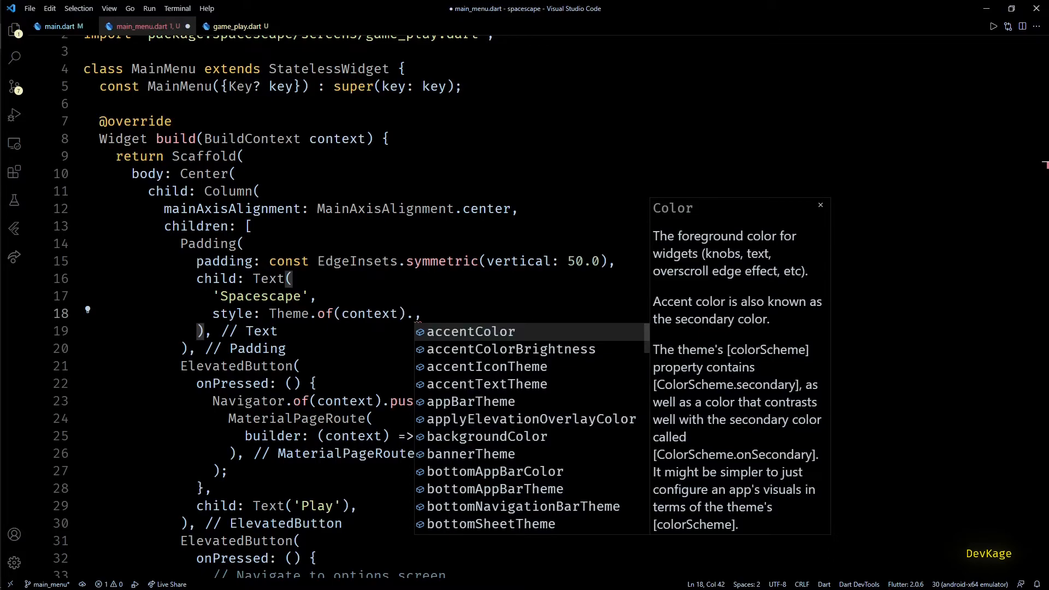
text(textTheme.bodyText1)
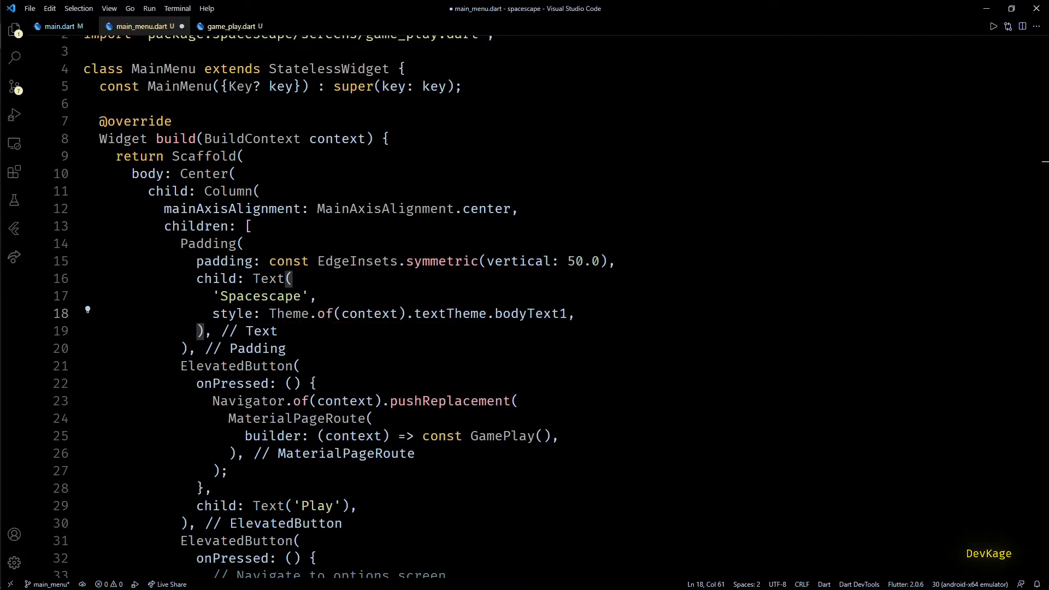
text(.copyWith()
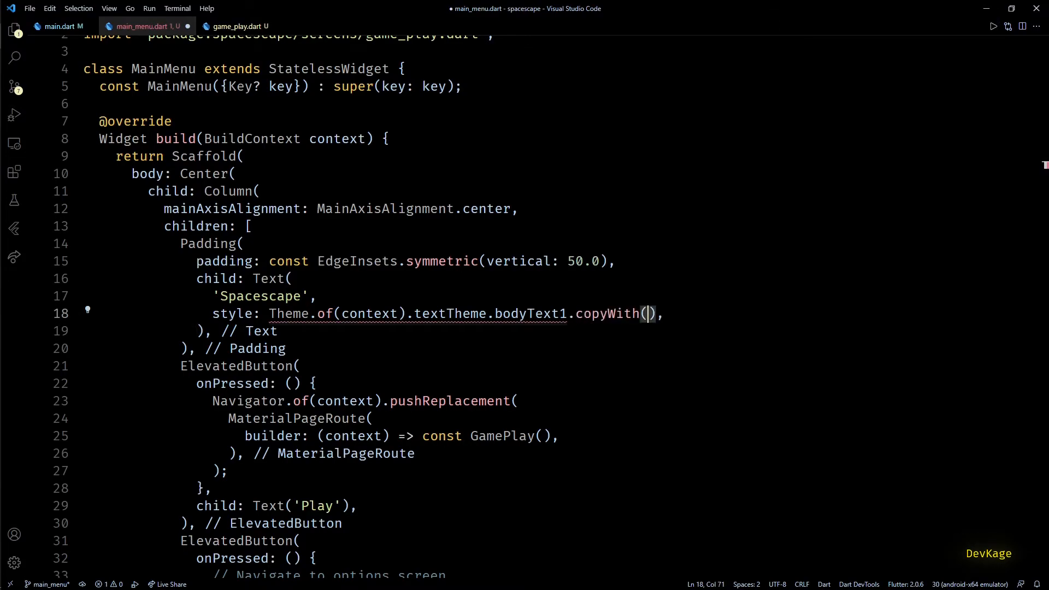
text(?)
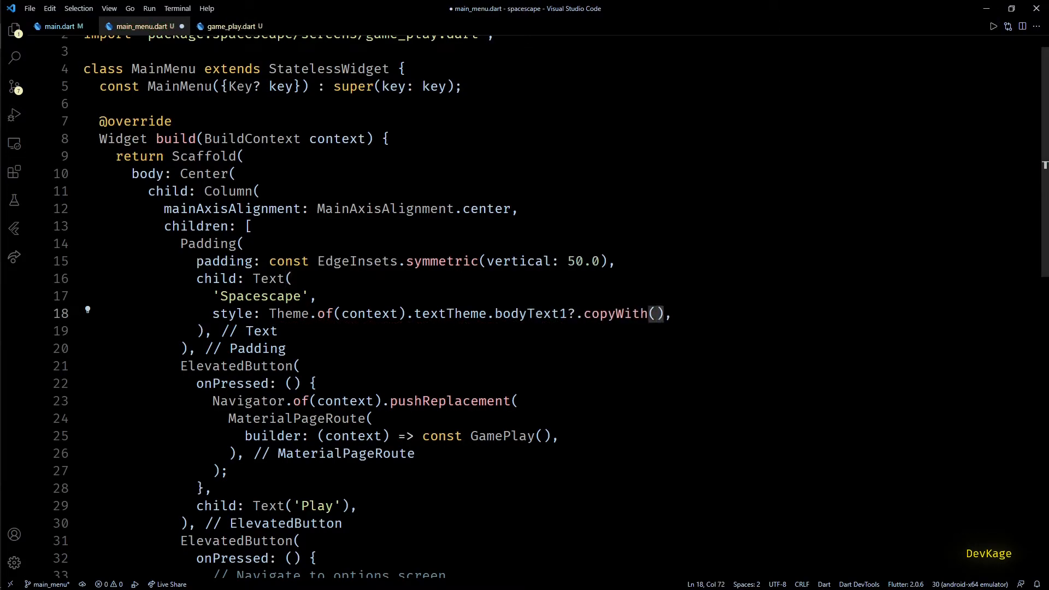
text(fontSize:)
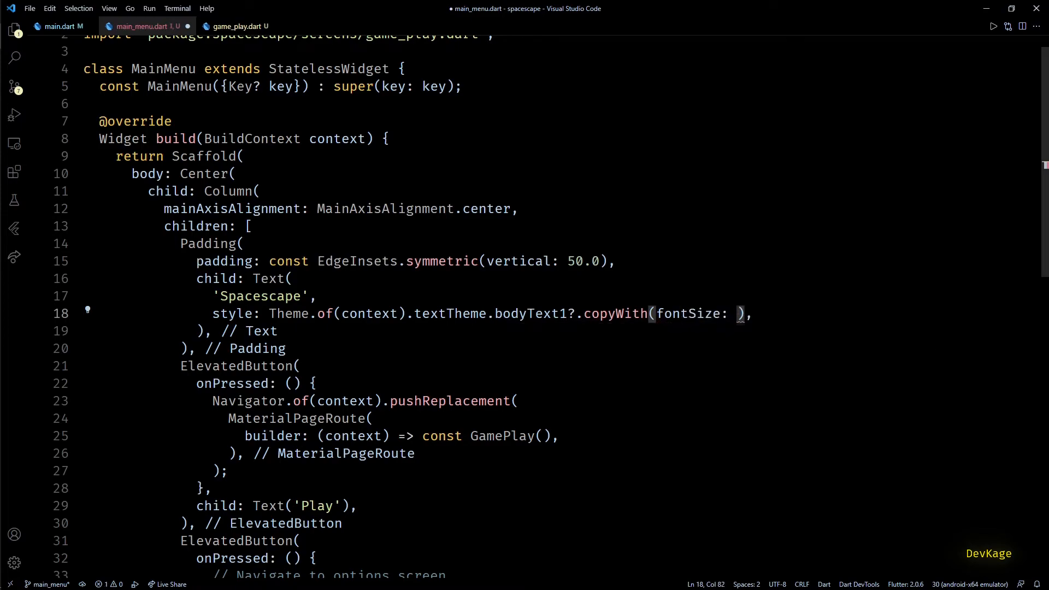
text(50.0),)
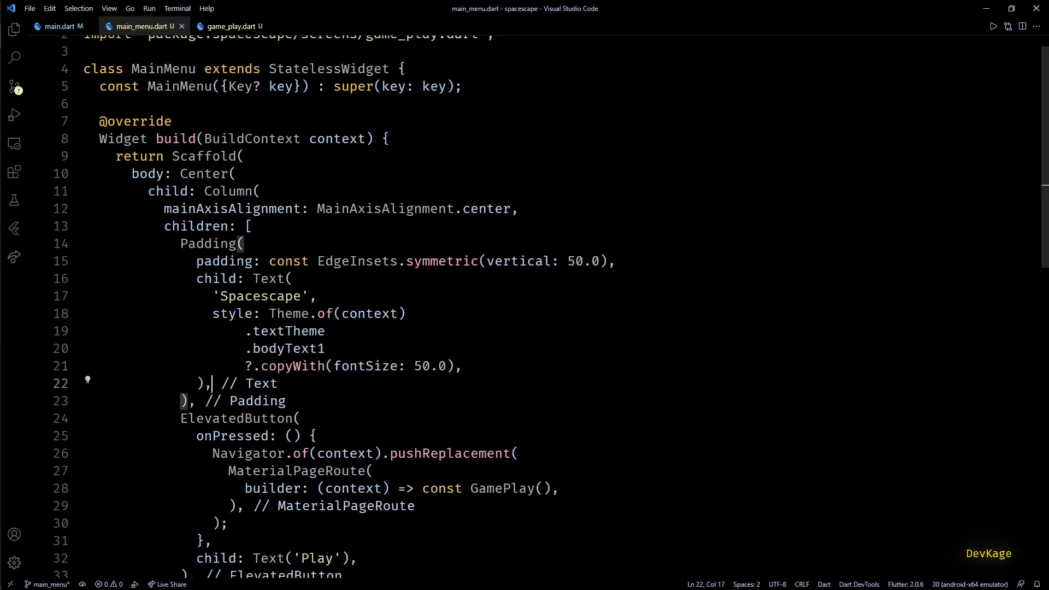
- Add a white Shadow with blurRadius 20 and Offset(0, 0) to the title style
click(994, 26)
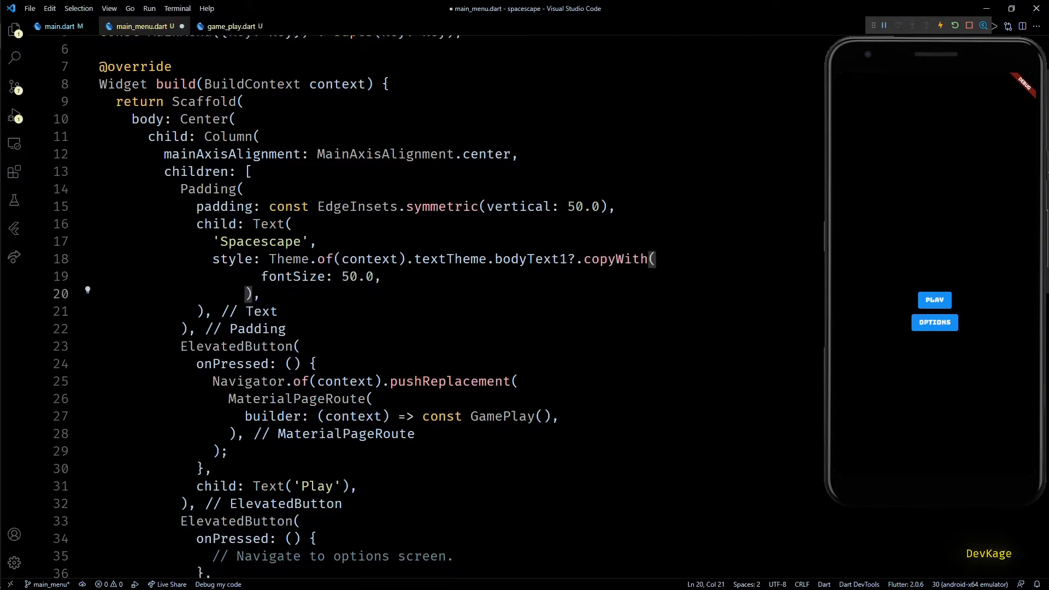
text(shadows:)
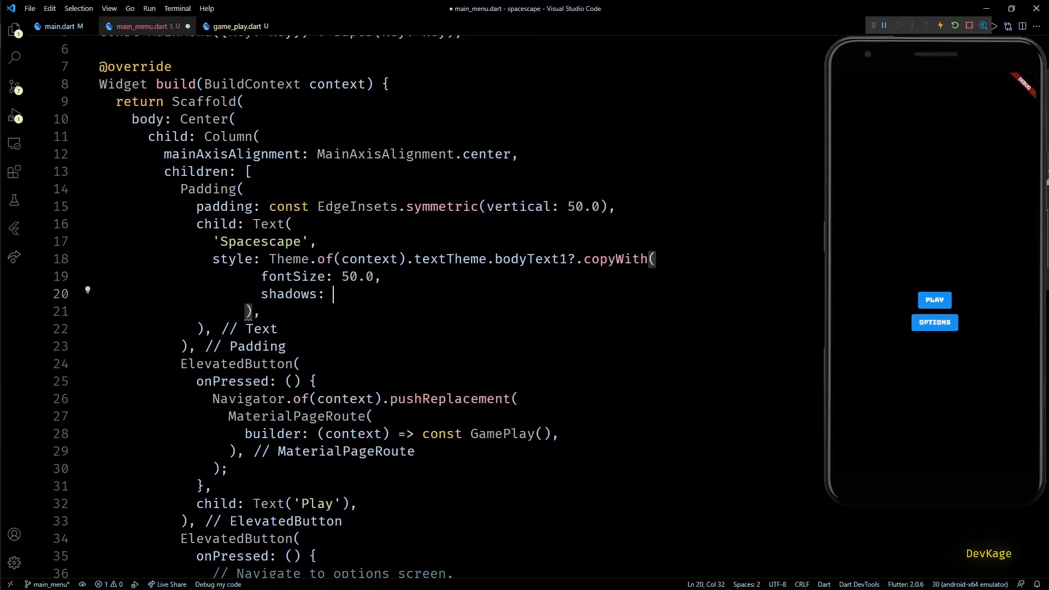
text([)
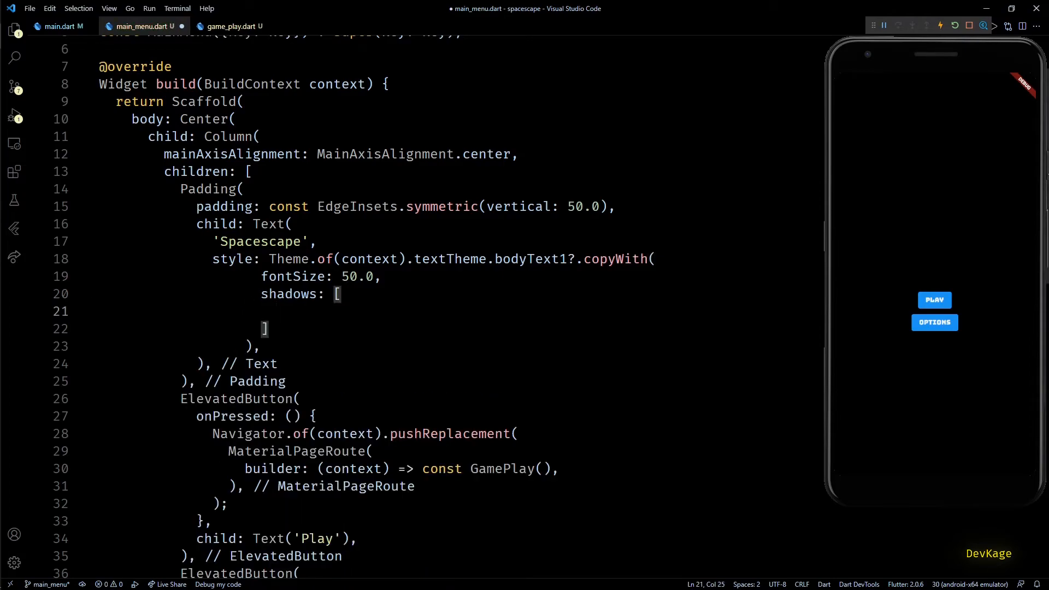
text(Shadow())
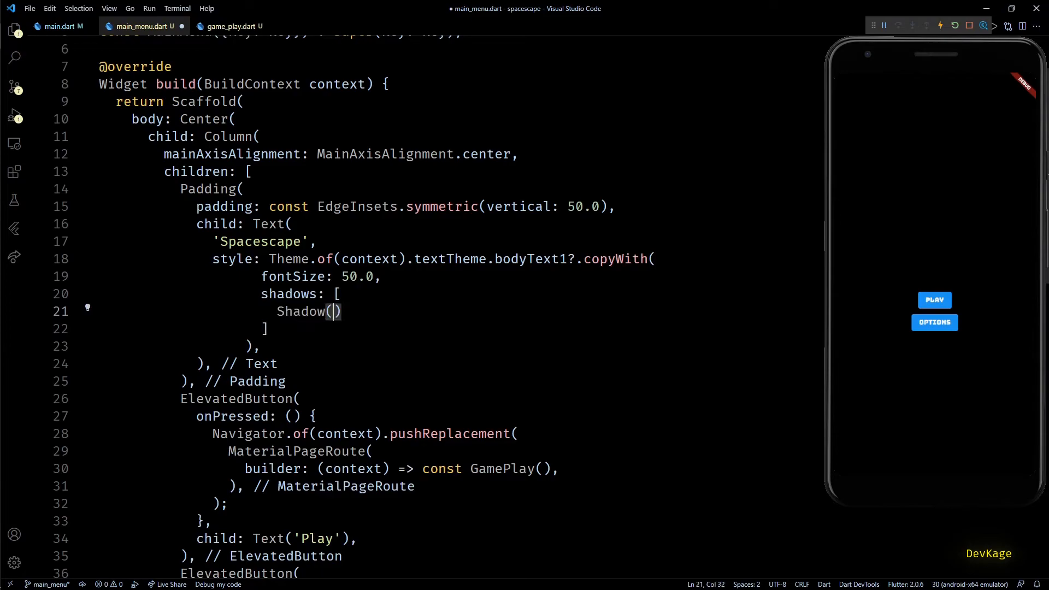
text(blurRadius: 20.0,)
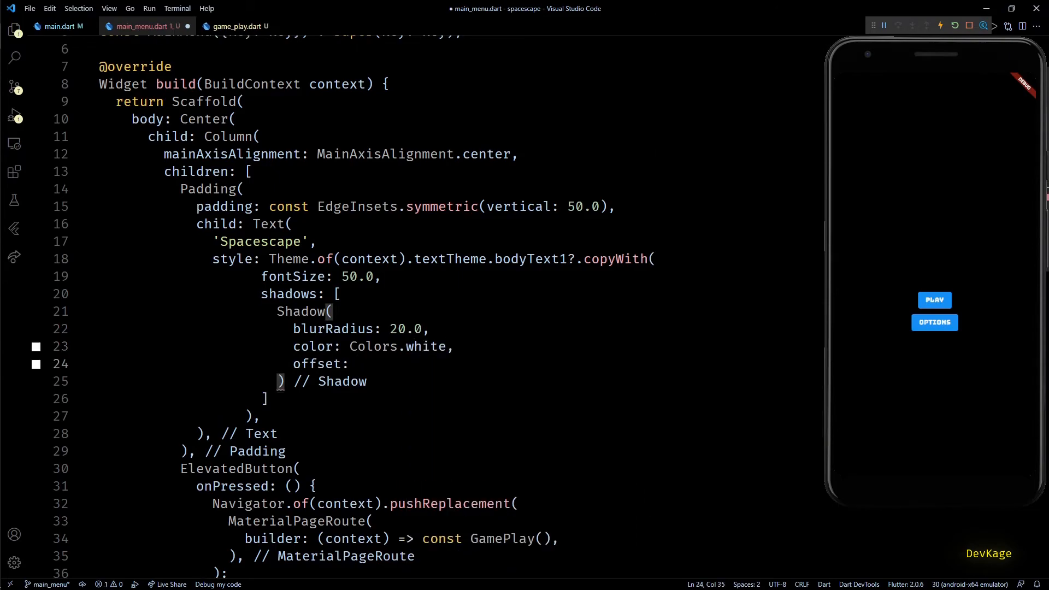
text(Offset(0,0)
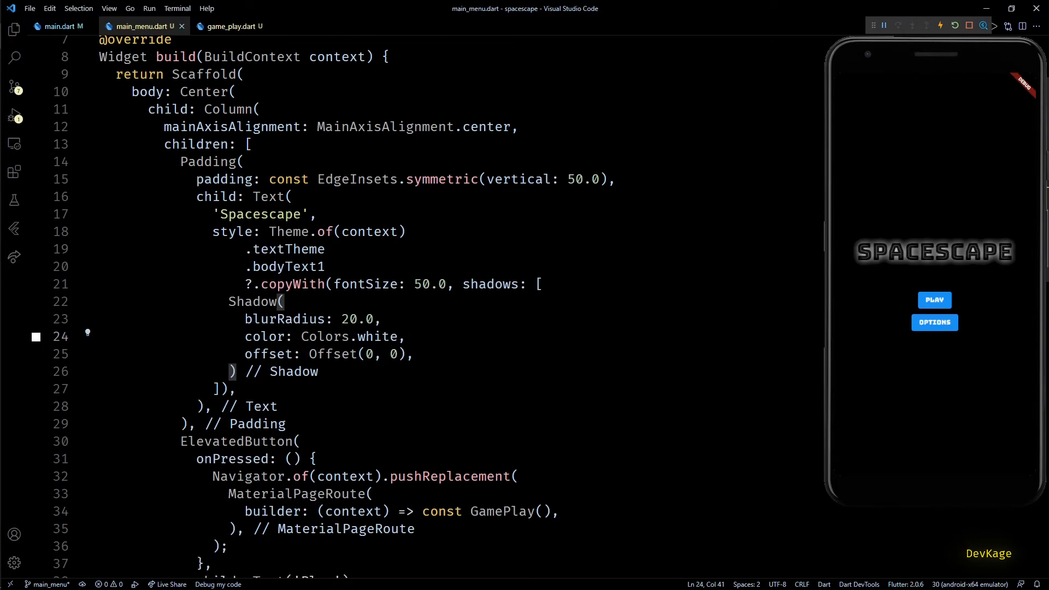
- Stop the running Spacescape app from the debug toolbar
click(934, 300)
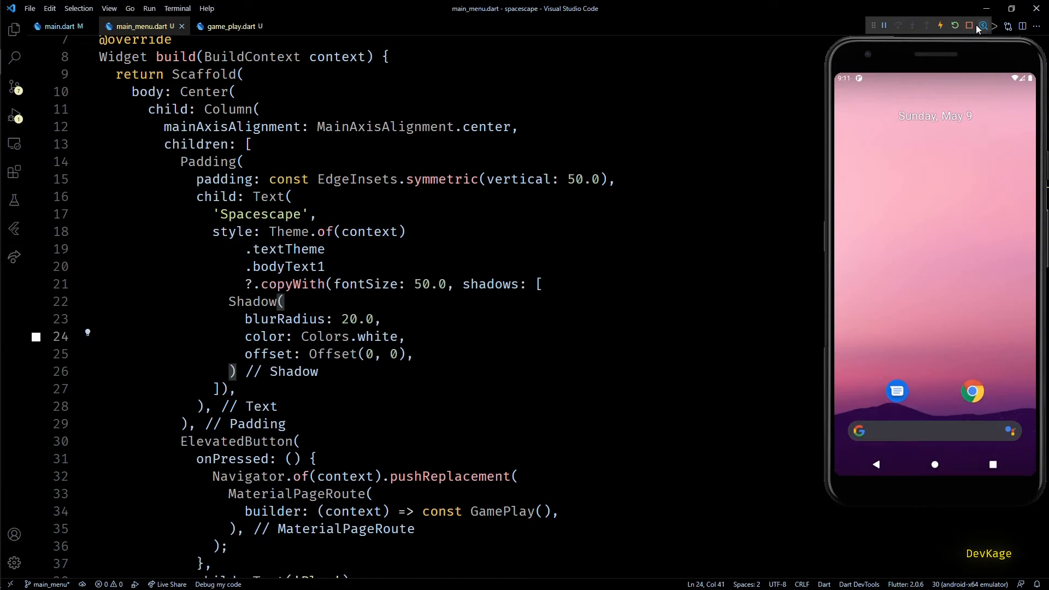
click(968, 26)
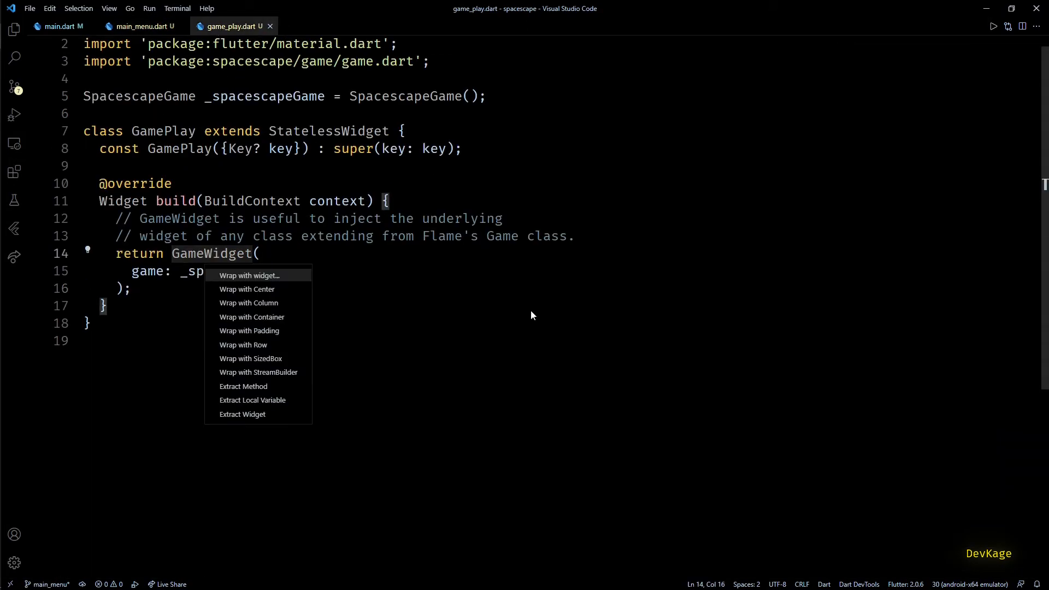
- Wrap GameWidget in WillPopScope with onWillPop: () async => false, and relaunch the app
click(251, 275)
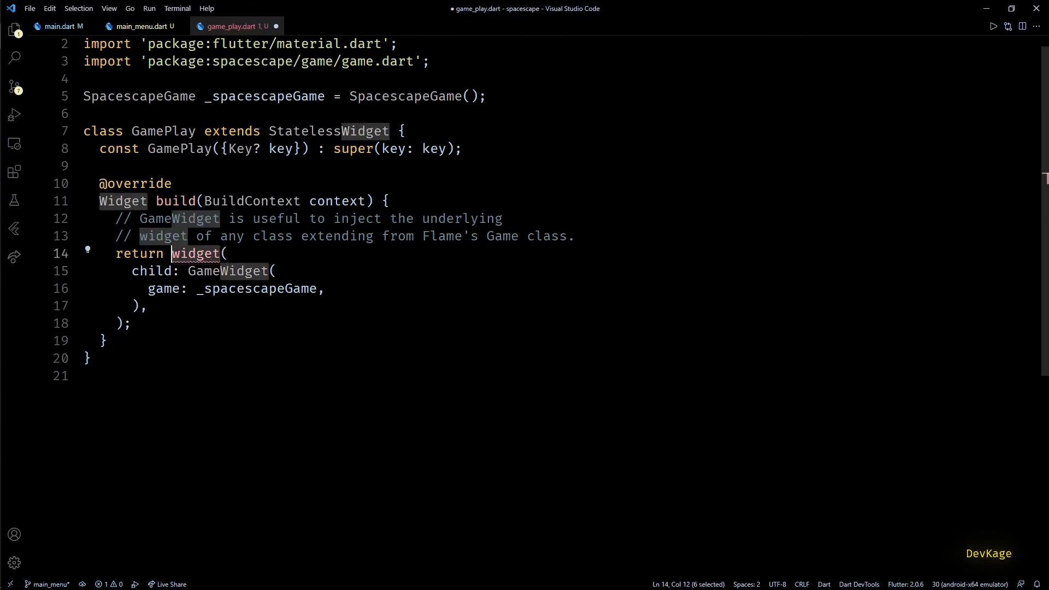
text(WillPopScop)
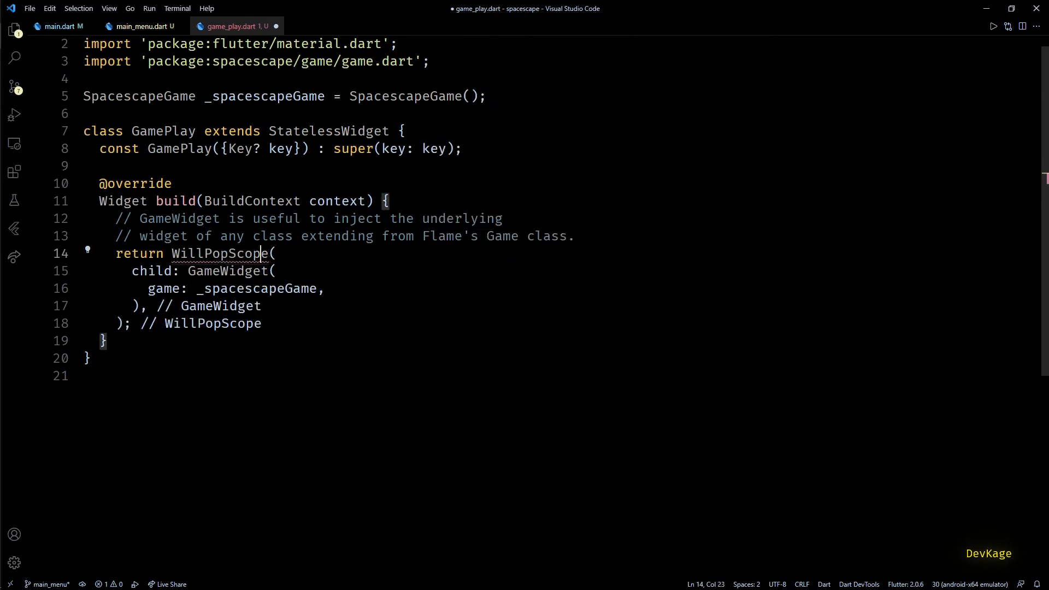
text(onWillPop: () {},)
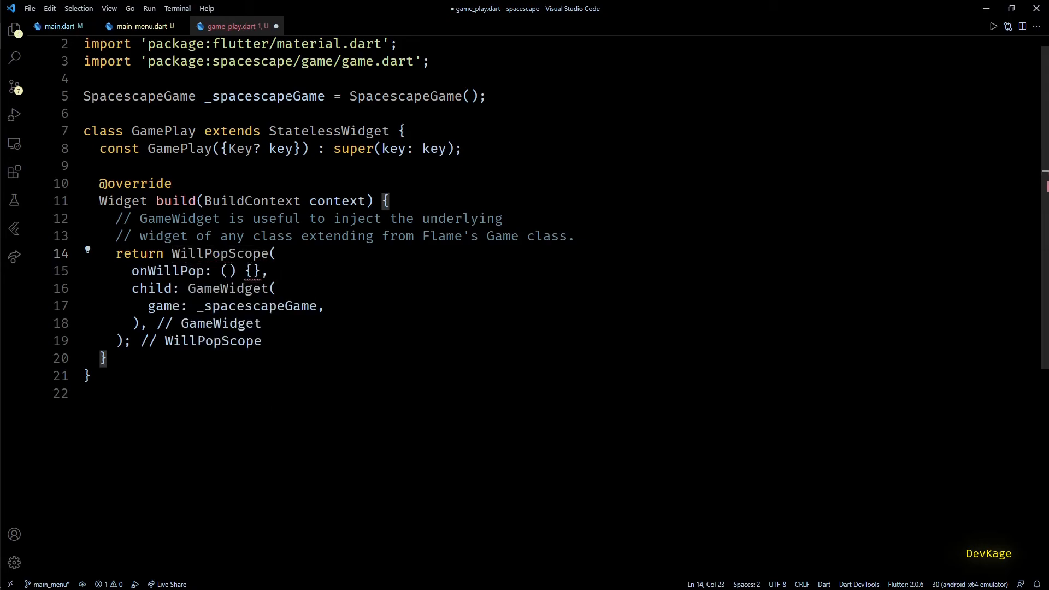
click(254, 271)
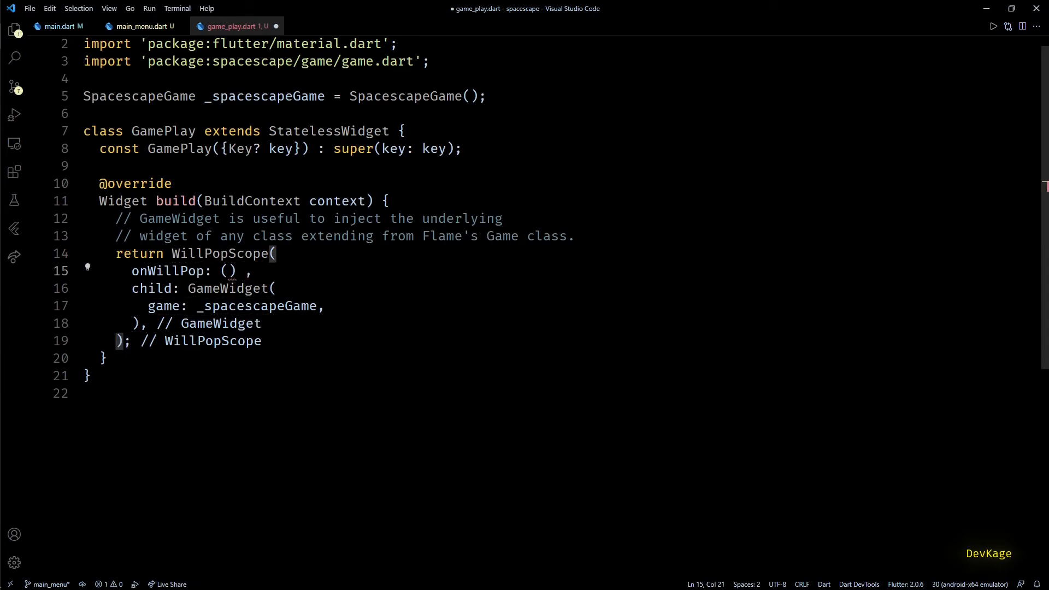
text(async)
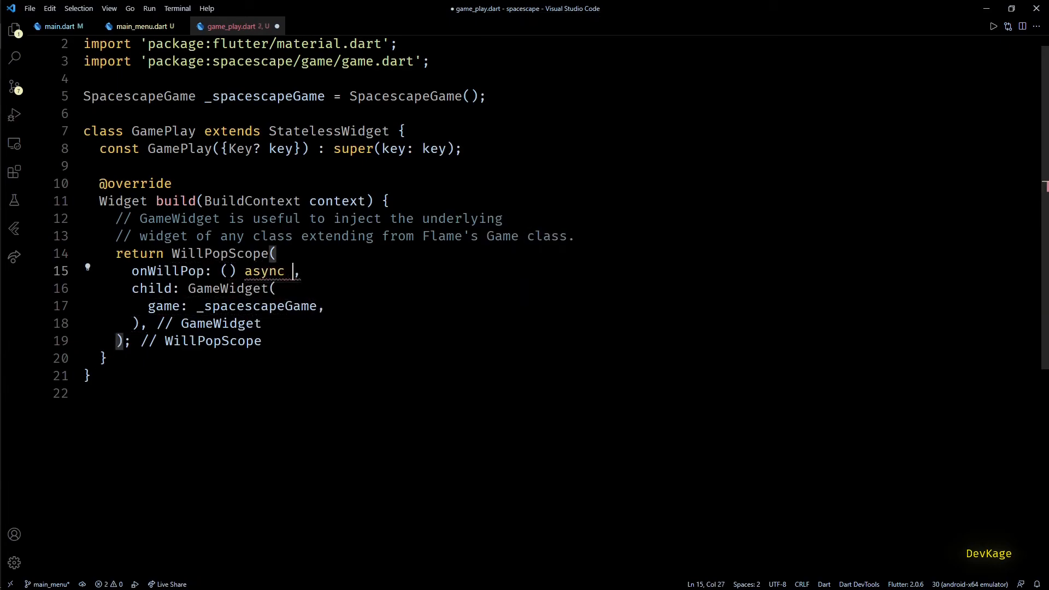
text(=> false)
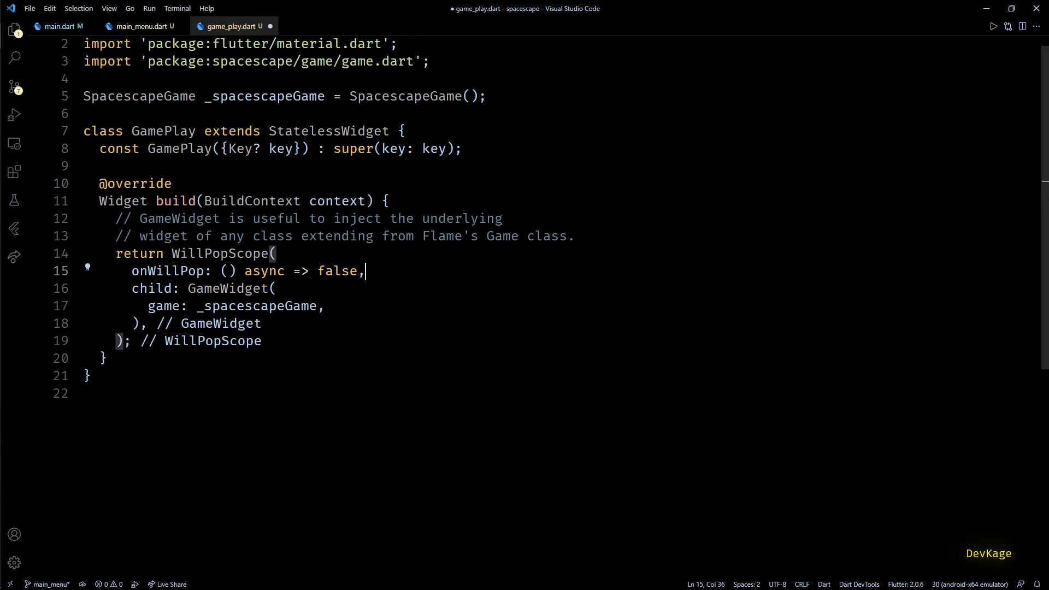
click(993, 26)
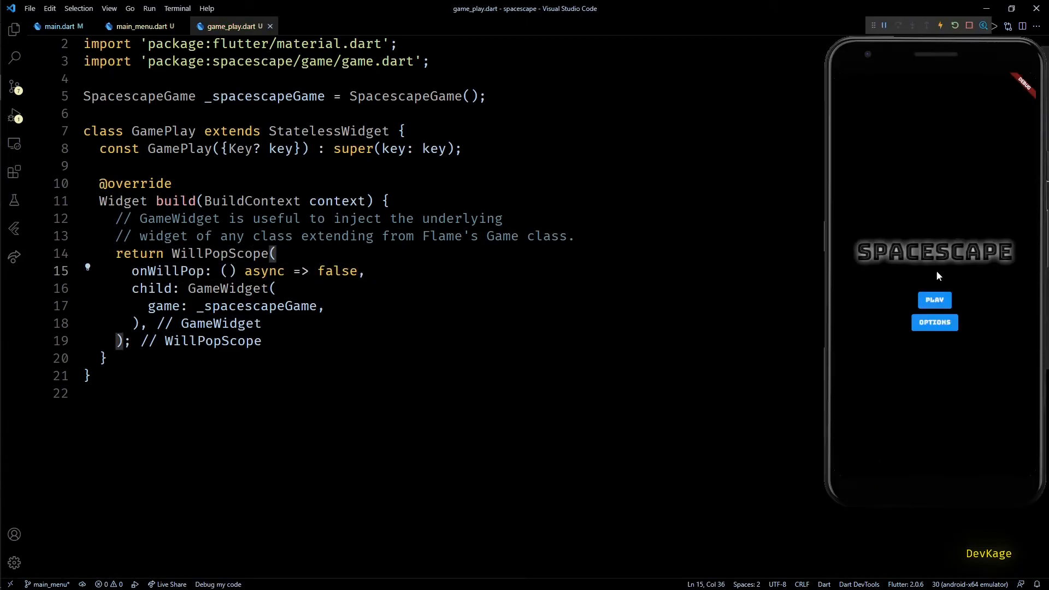
- Tap Play in the emulator to enter the game, then return to main_menu.dart
click(935, 300)
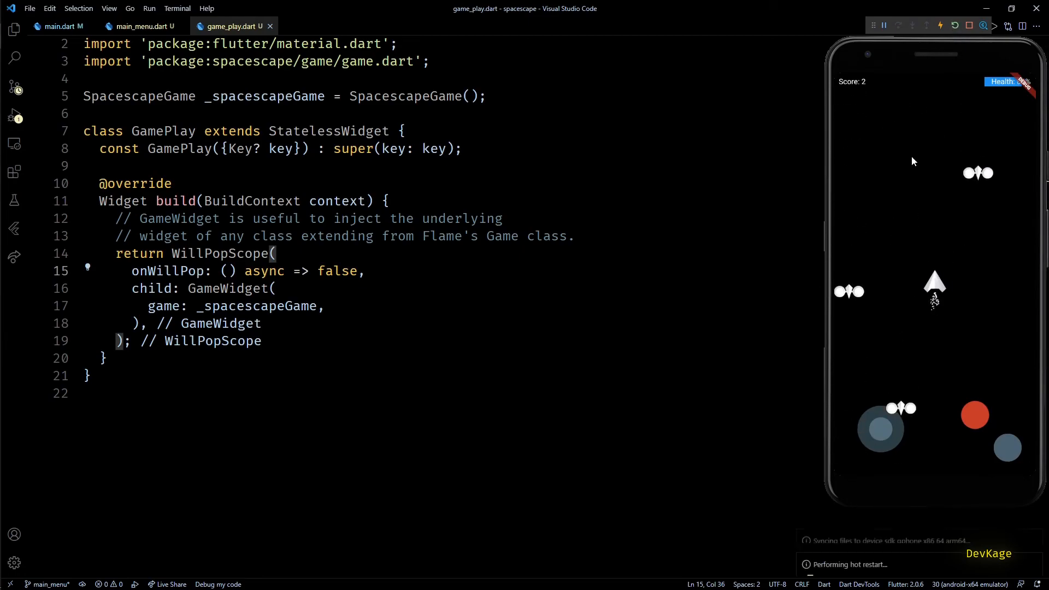
click(138, 27)
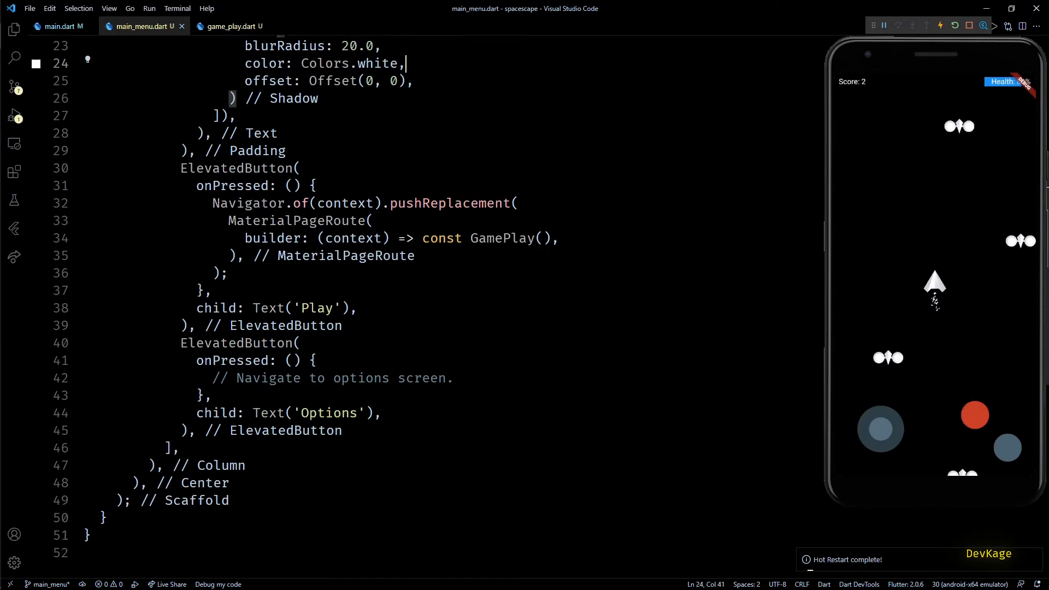
- Wrap Play and Options in SizedBoxes of width MediaQuery.of(context).size.width / 3, then test Play
click(955, 24)
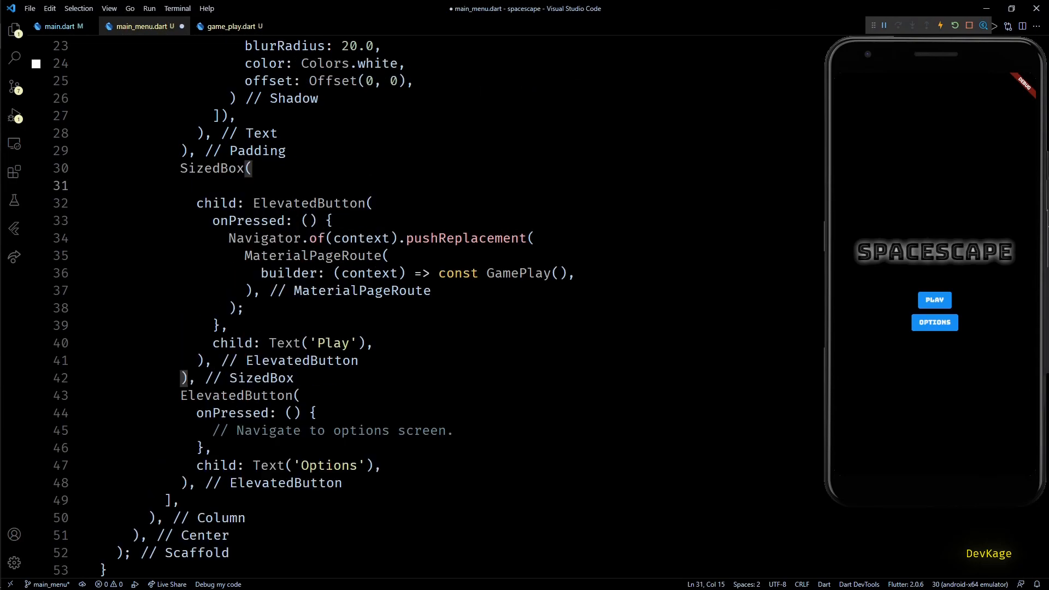
text(width: MediaQuery.of(context),)
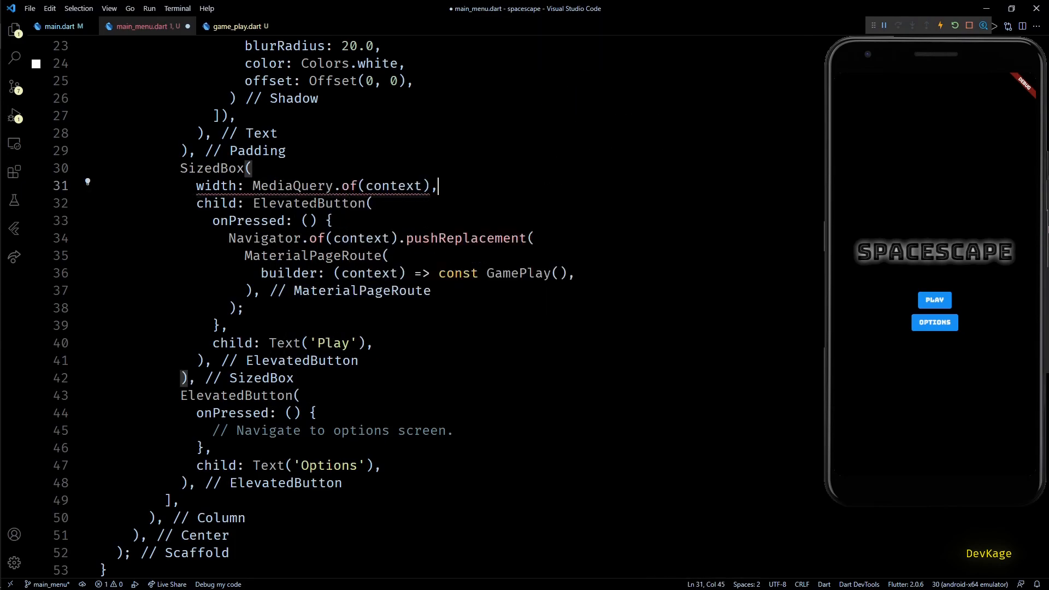
text(.size.width / 3)
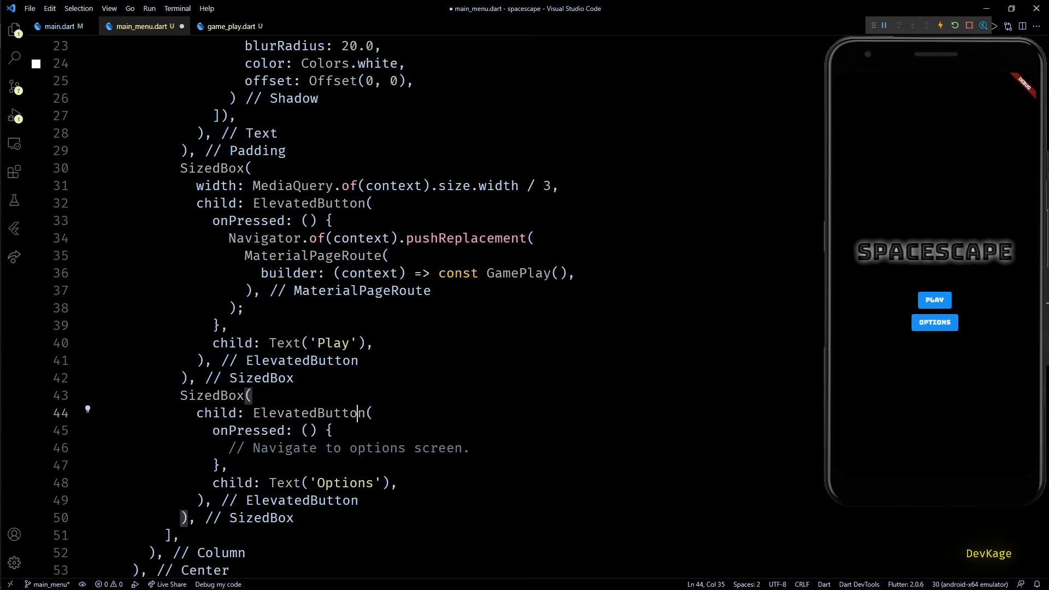
text(width: MediaQuery.of(context).size.width / 3,)
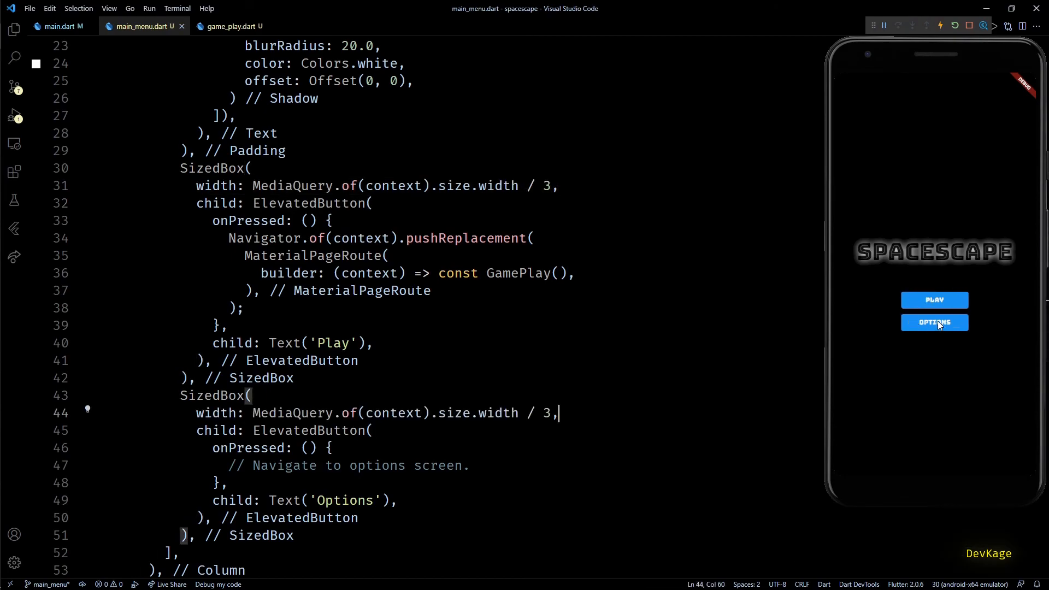
mouse_move(962, 299)
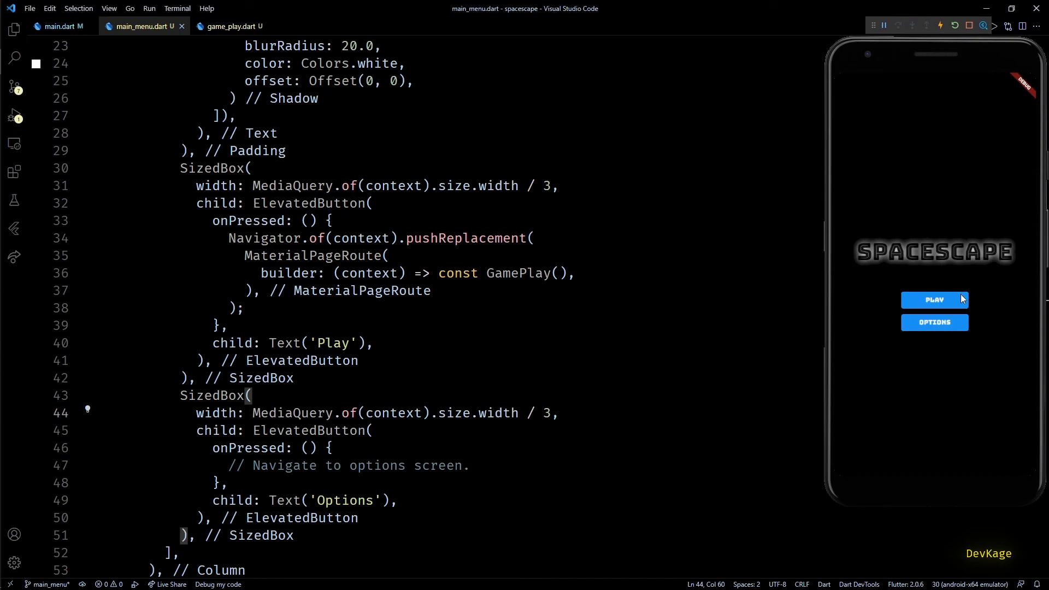
click(936, 299)
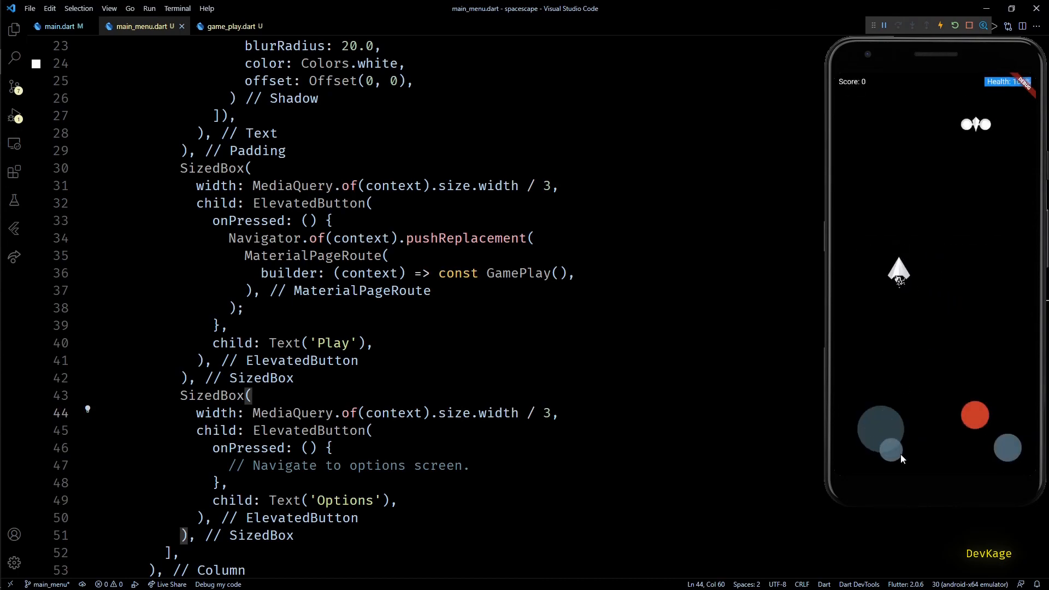